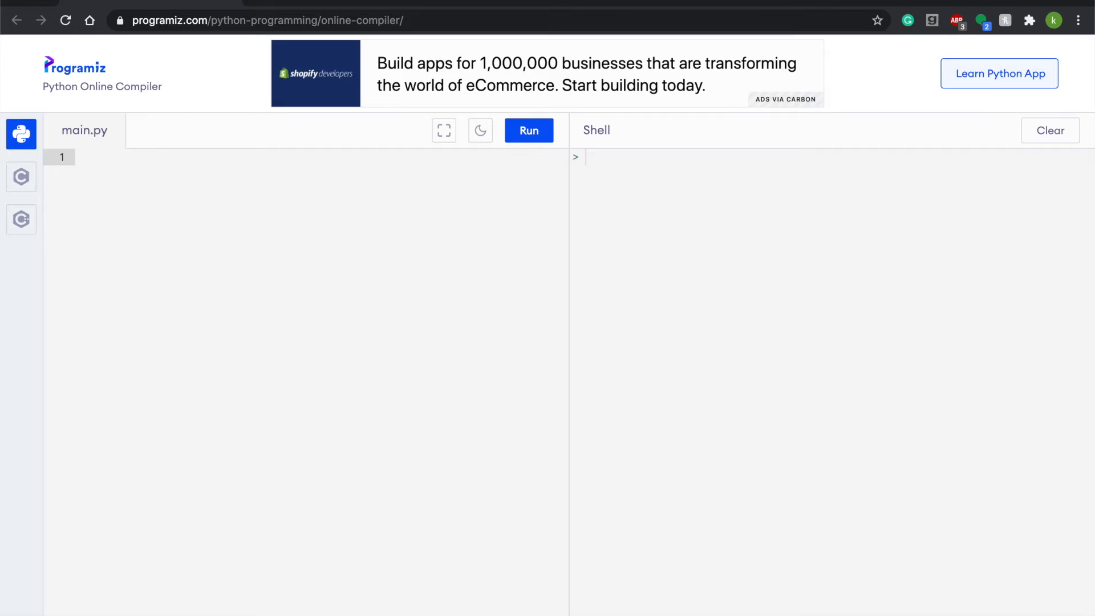
Add 'from statistics import mean' and 'import numpy as np' at the top of main.py
text(from statisti)
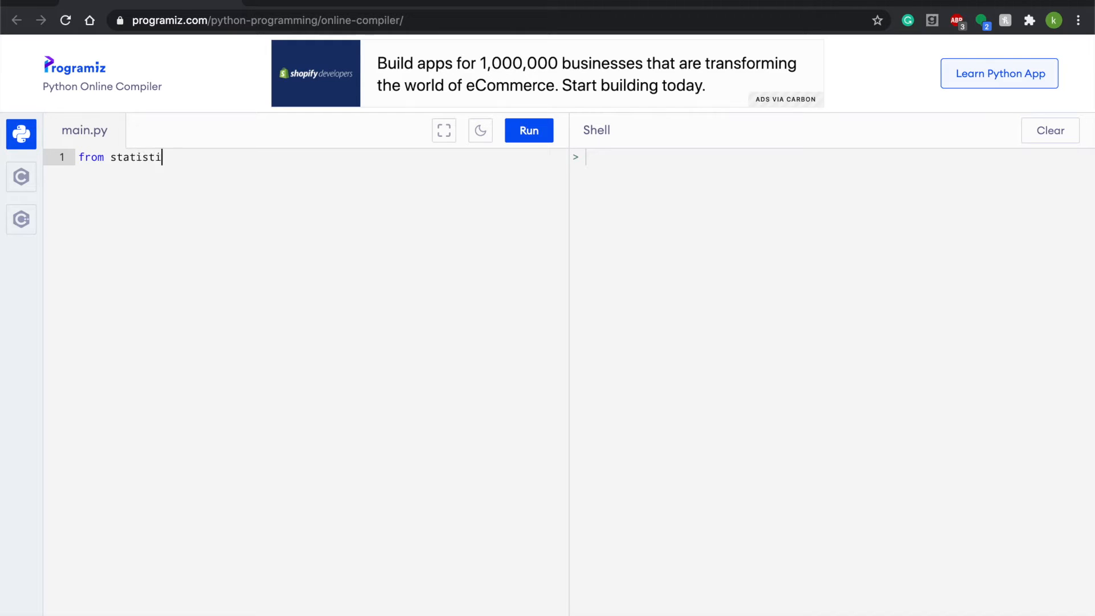
text(cs import)
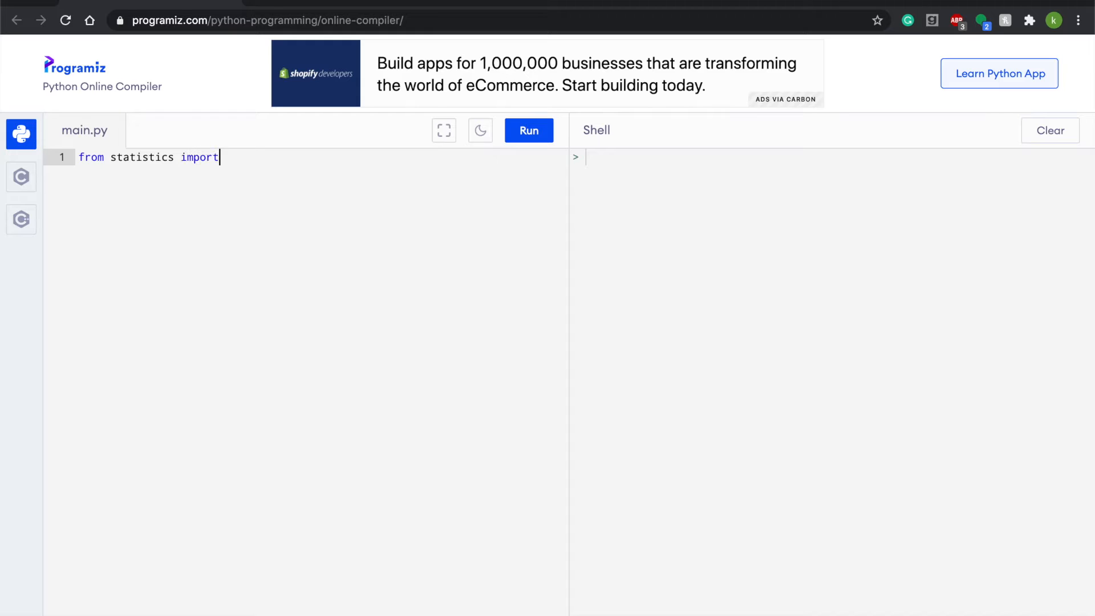
text(mean)
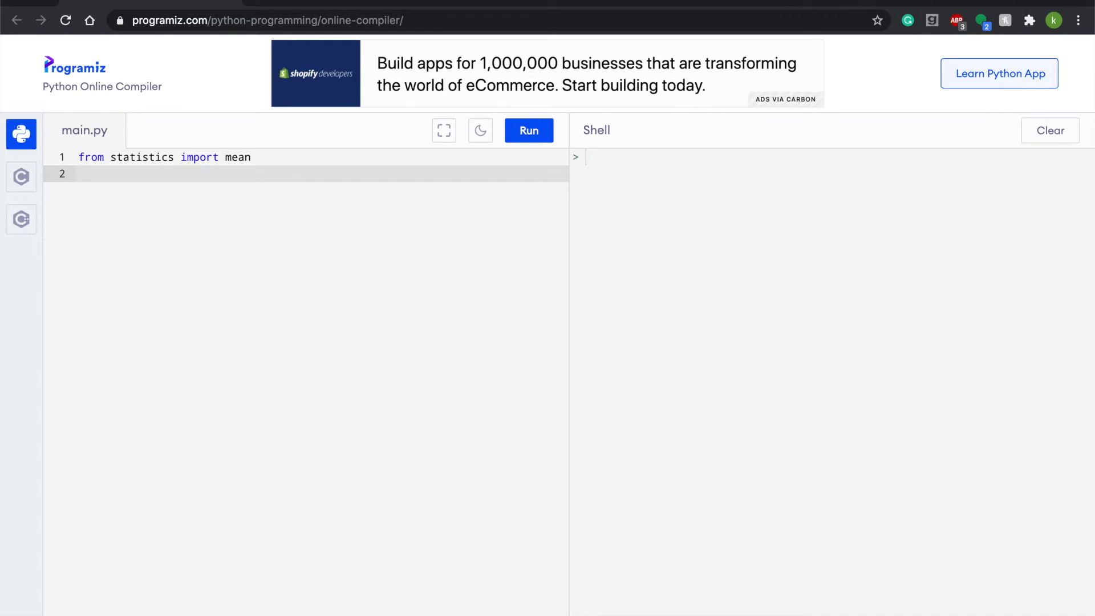
text(import)
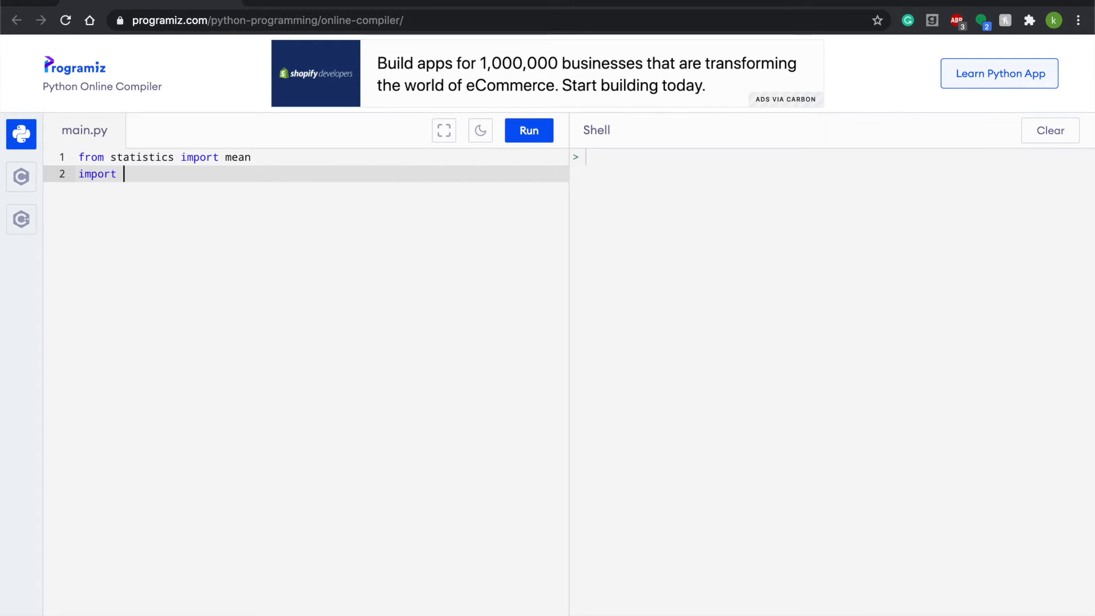
text(nupy as)
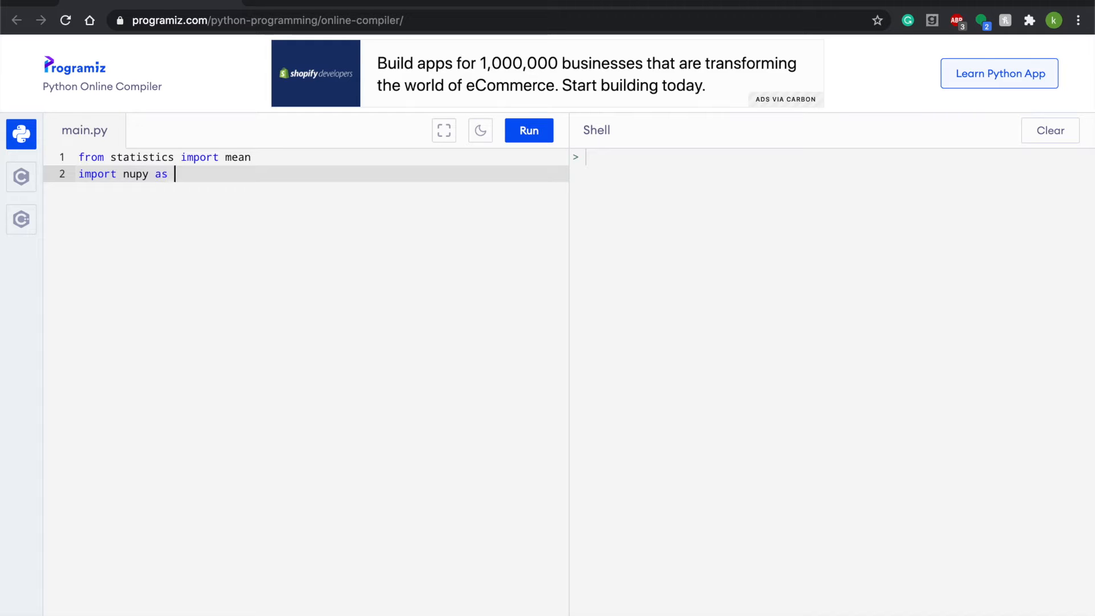
text(np)
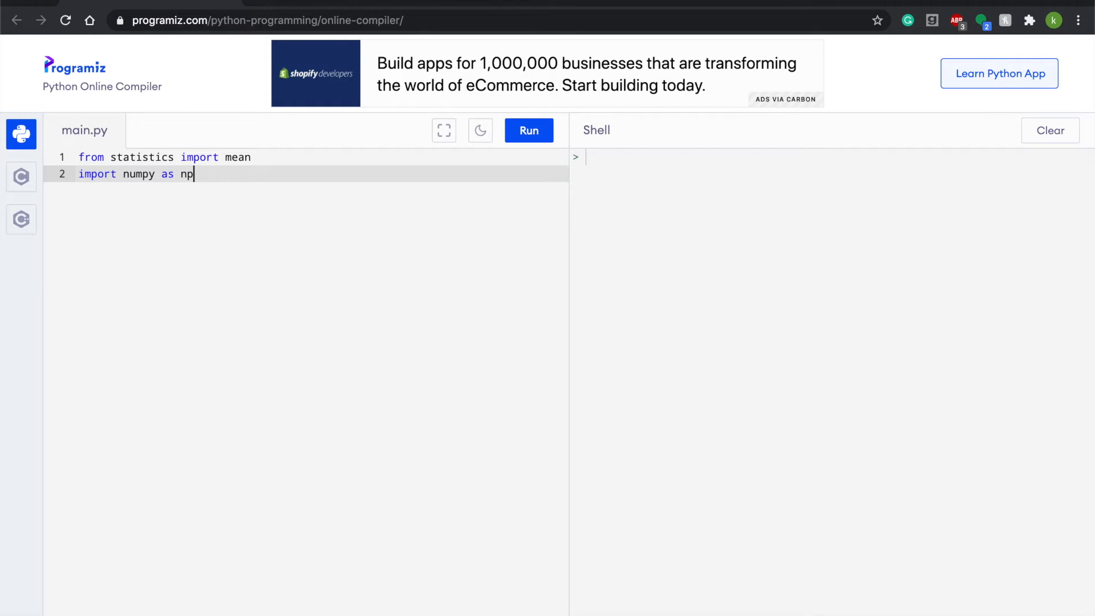
Below the imports, begin xs = np.array([2, 4, 6, 8, 10]
key(Enter)
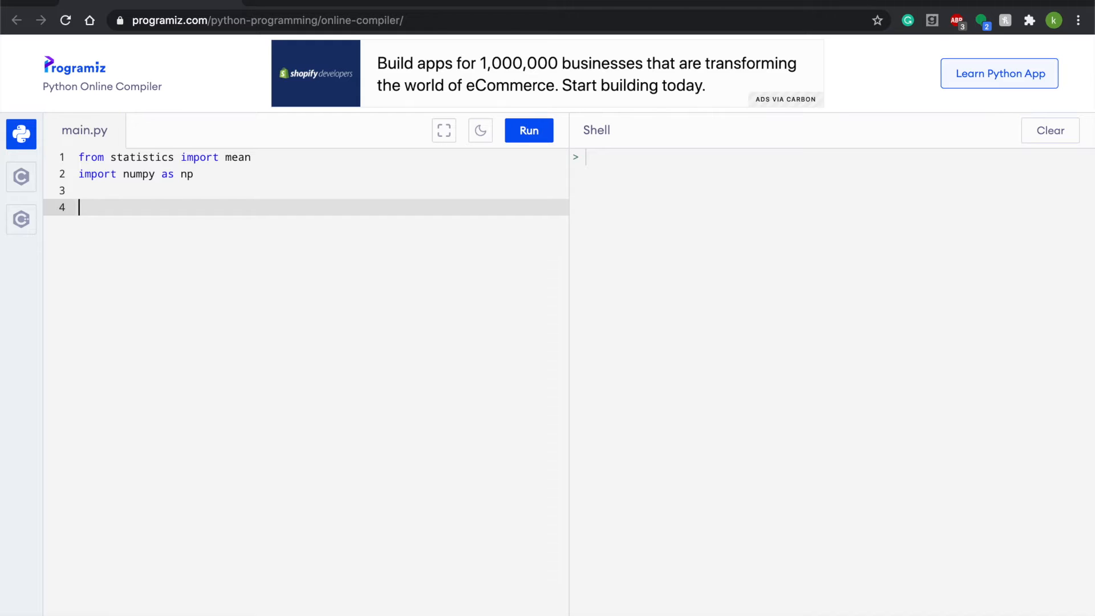
text(xs)
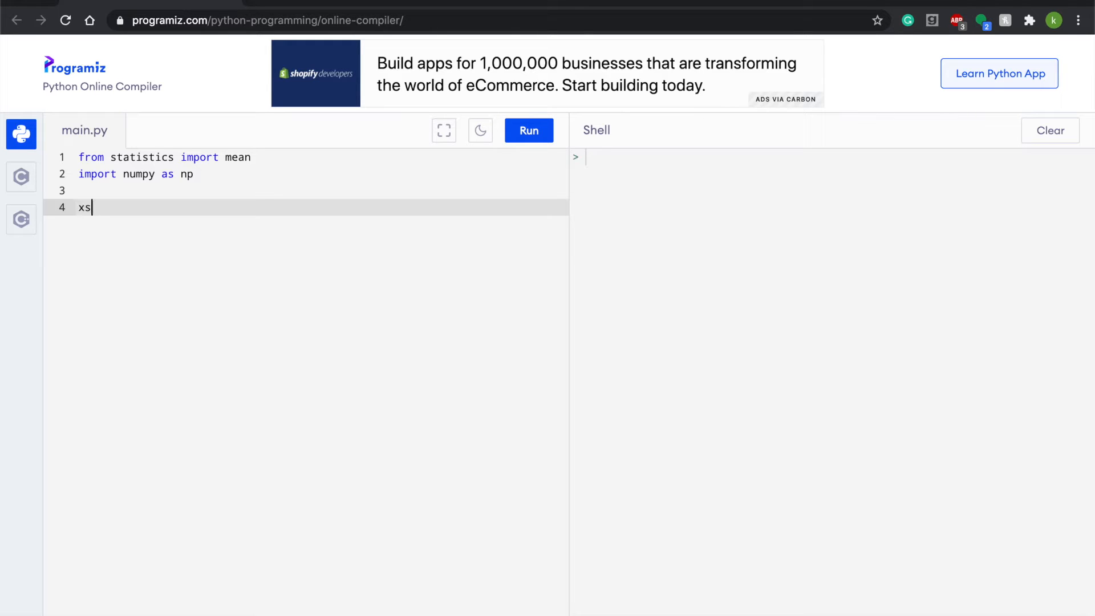
text(= n)
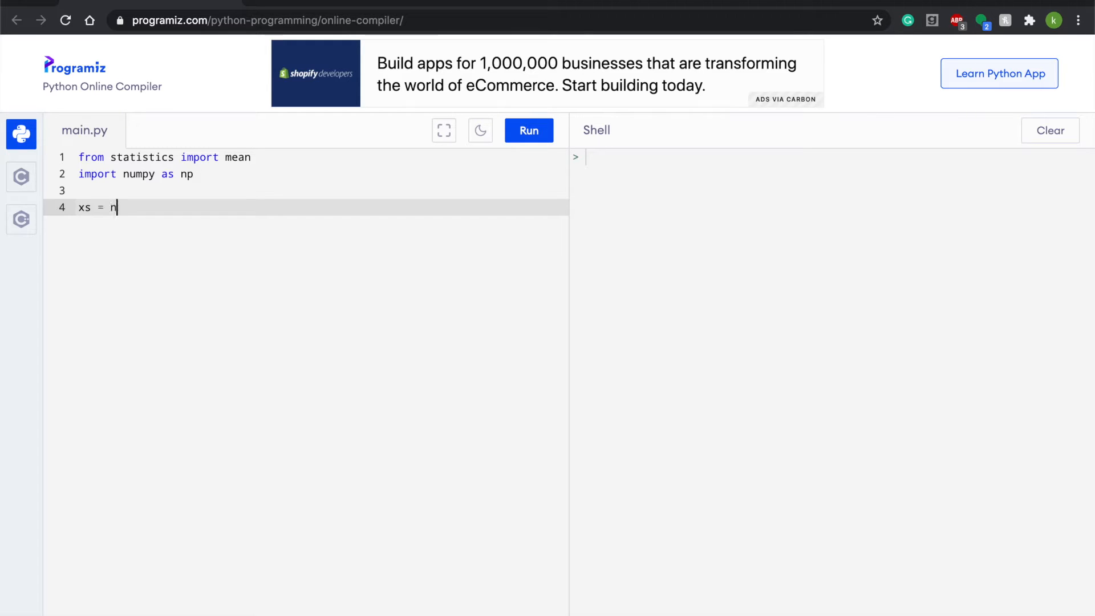
text(p.arra)
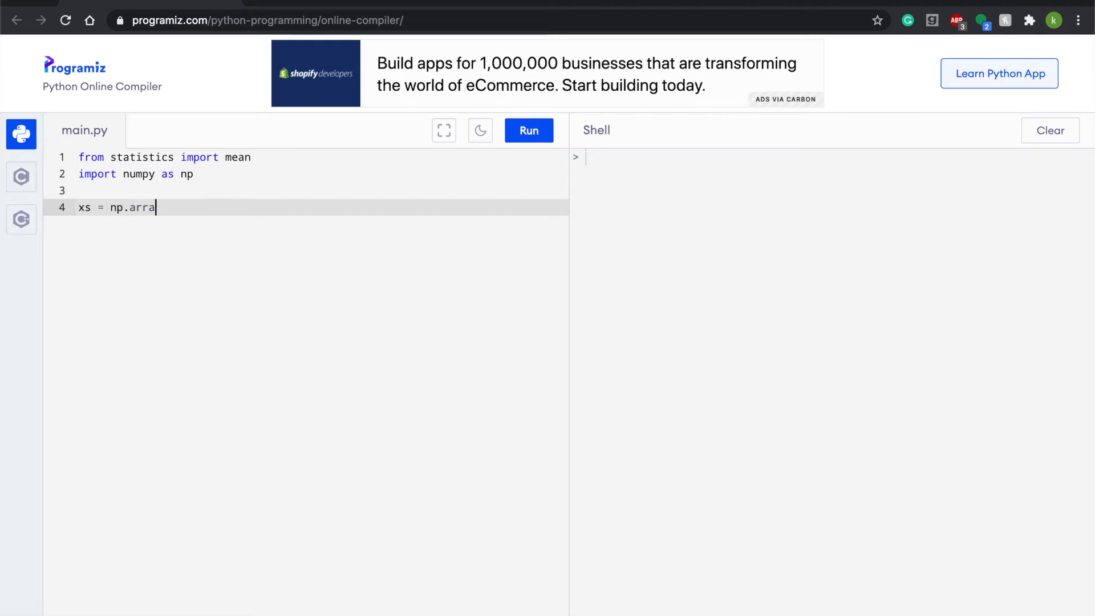
text(y)
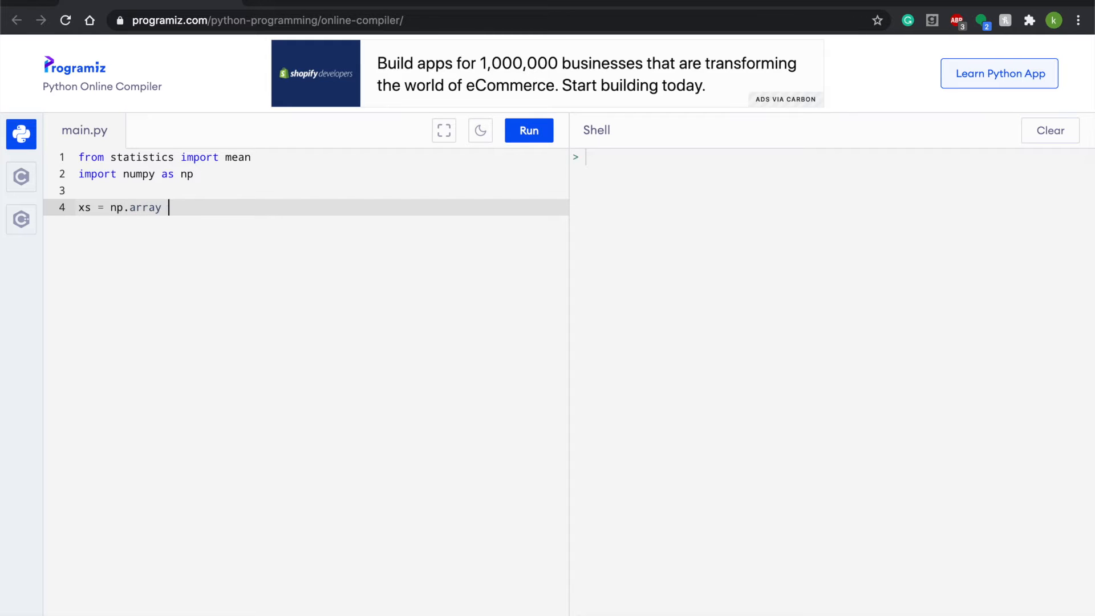
text(([]))
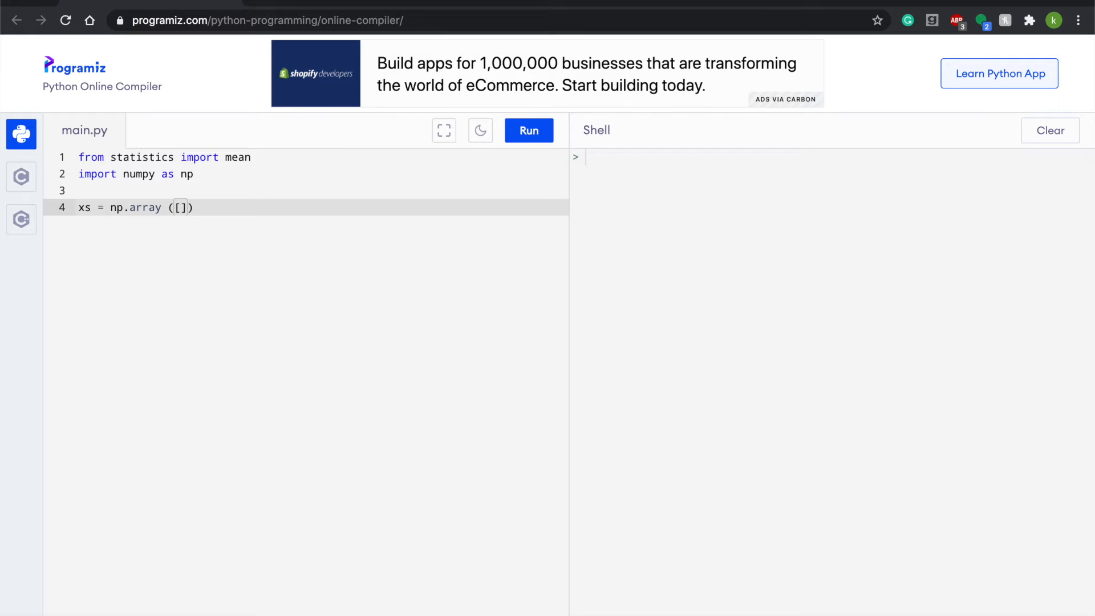
text(2, 4, 6,)
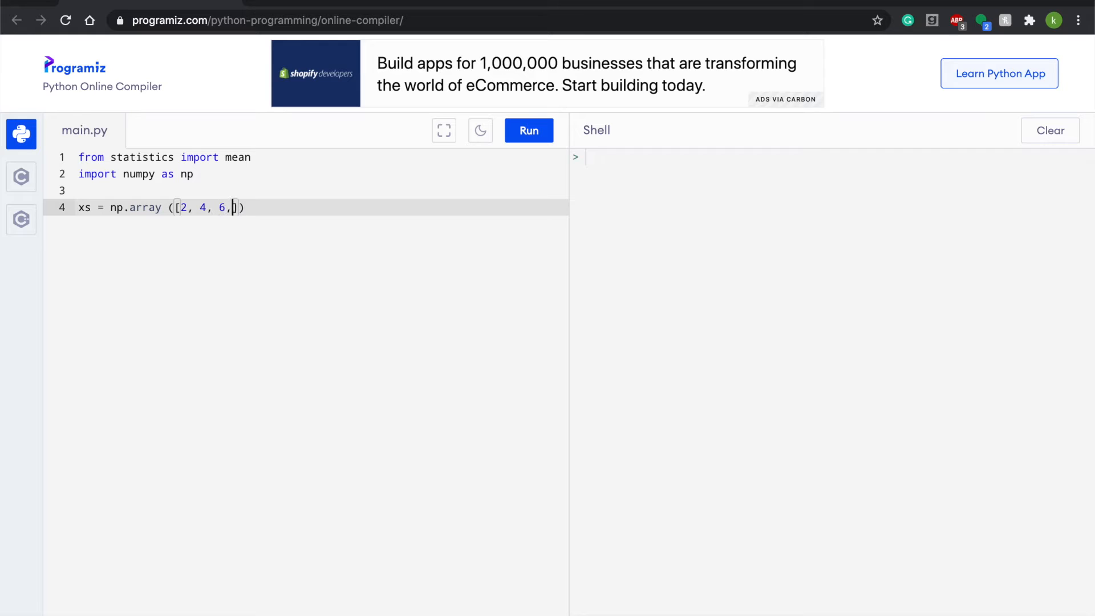
text(8,)
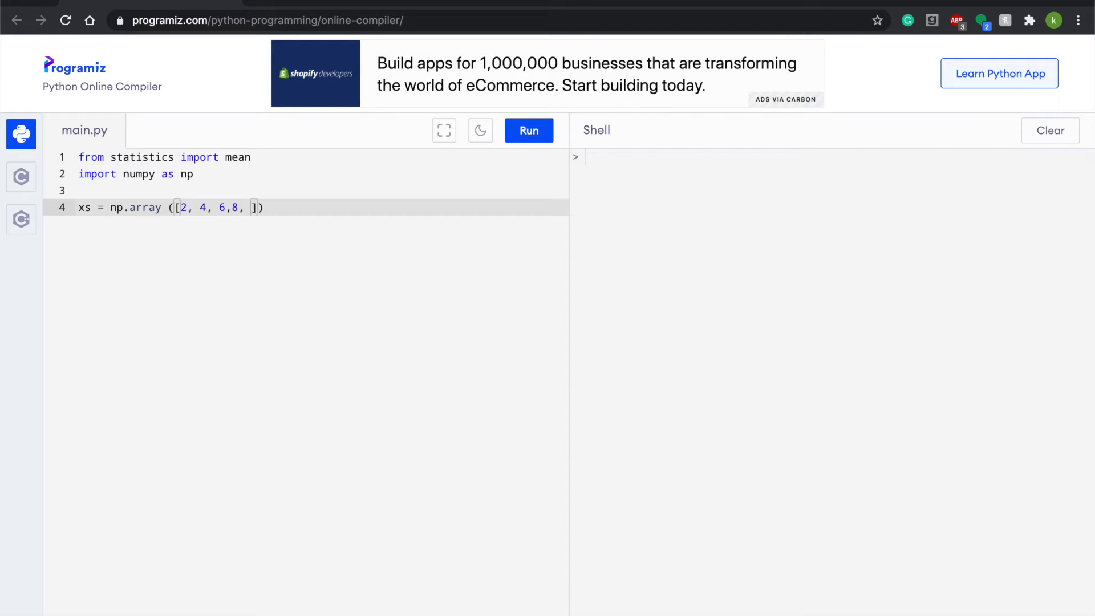
text(10)
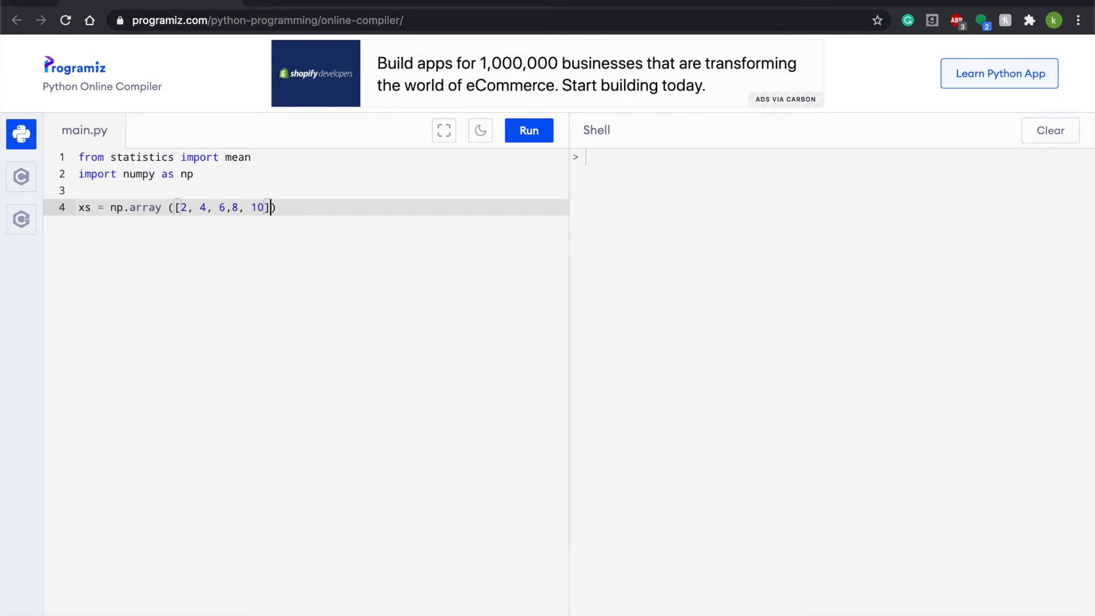
Finish the xs array definition with dtype=np.float64
text(d)
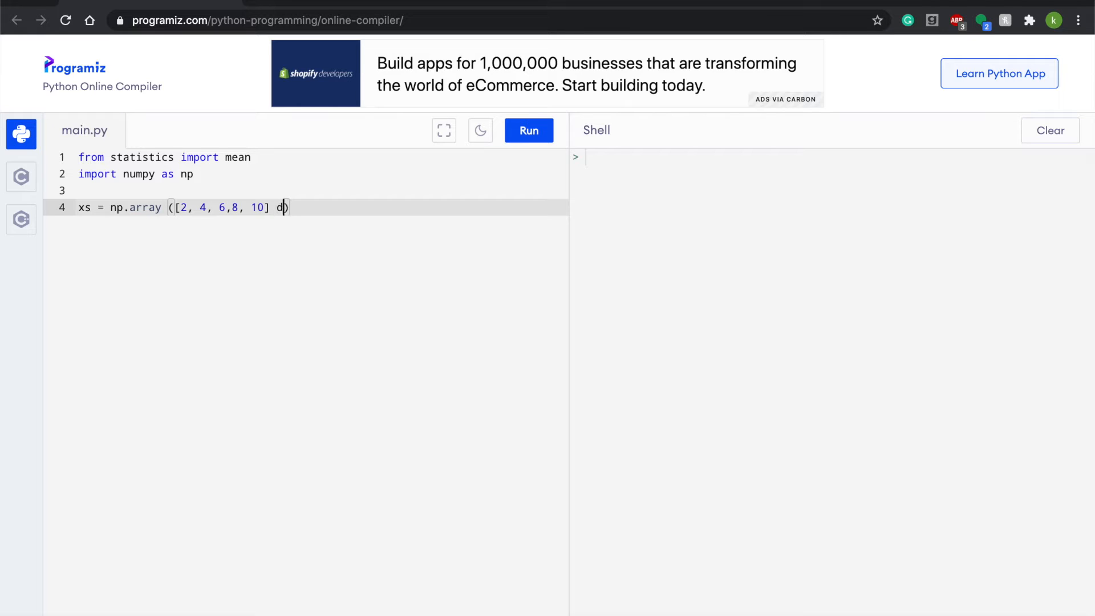
text(type=)
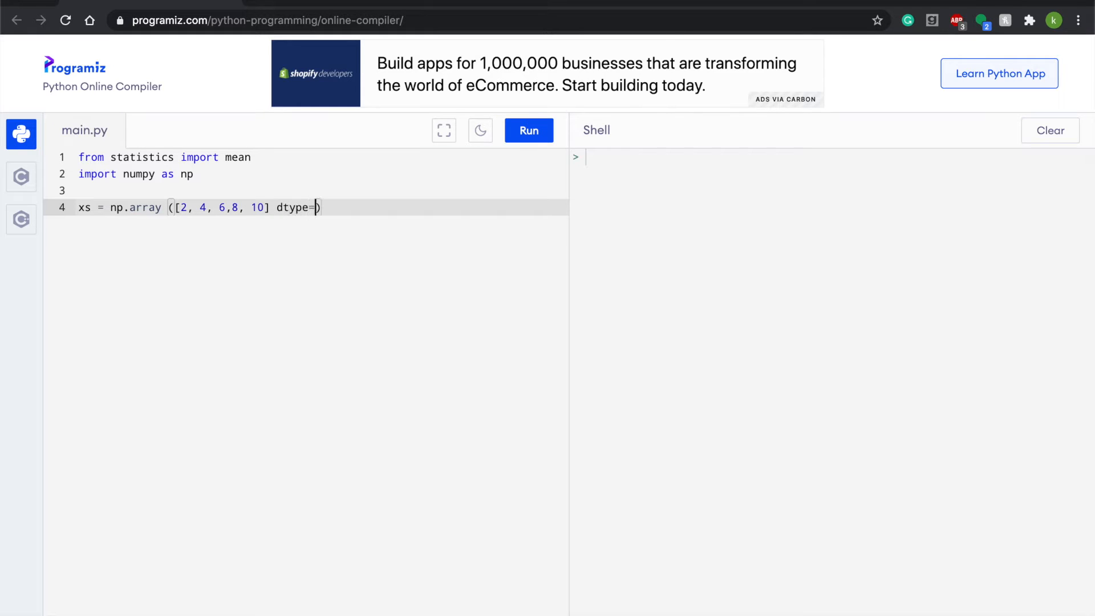
text(np)
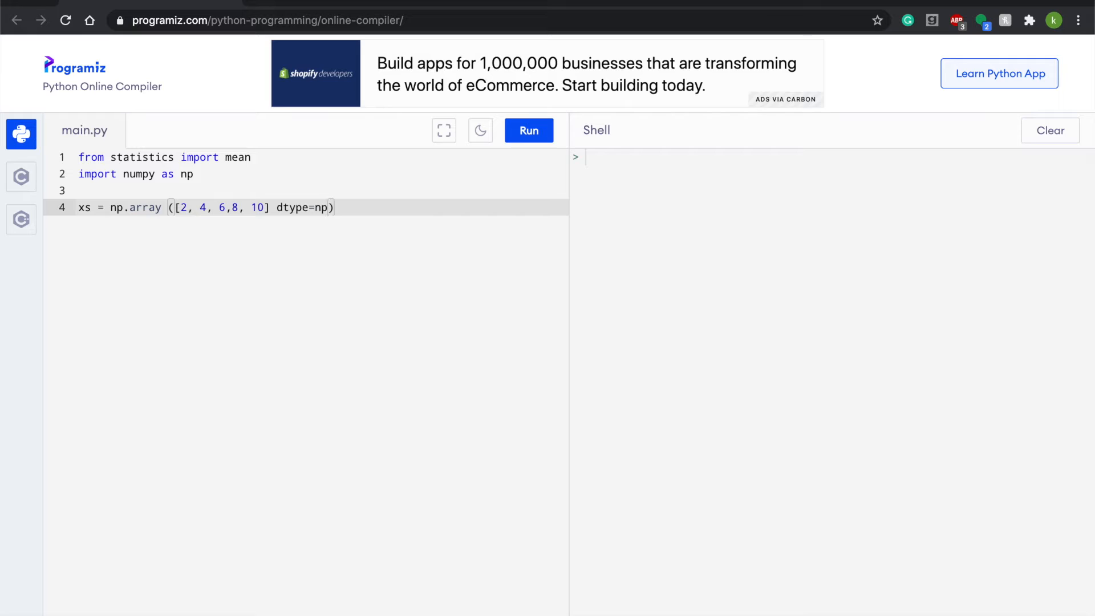
text(.float)
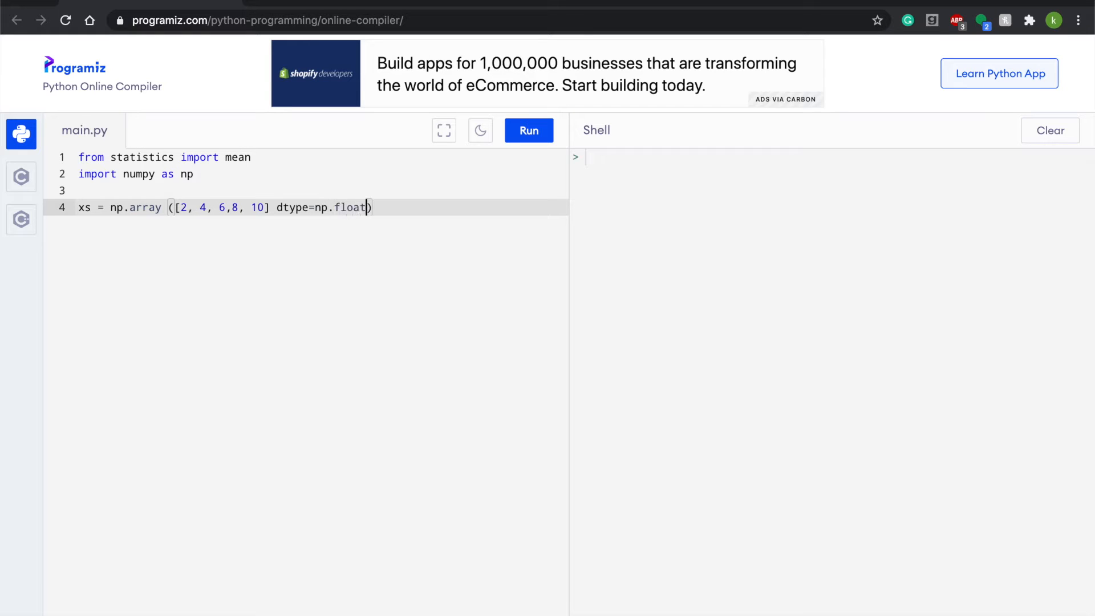
text(6)
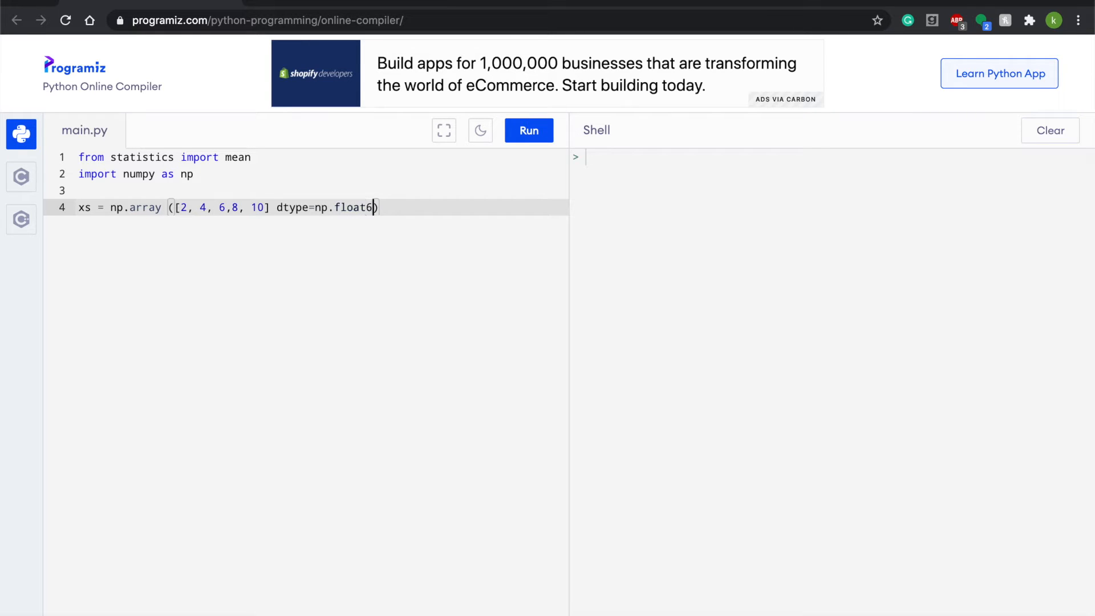
text(4))
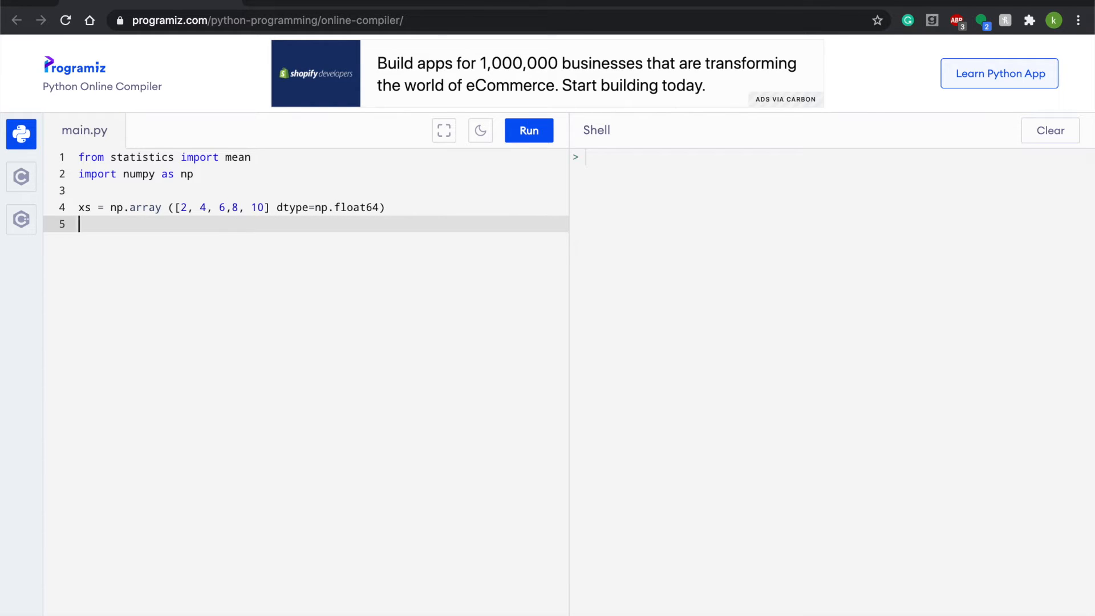
On line 5, begin ys = np.array([3, 4, 5, 4, 3]
text(ys)
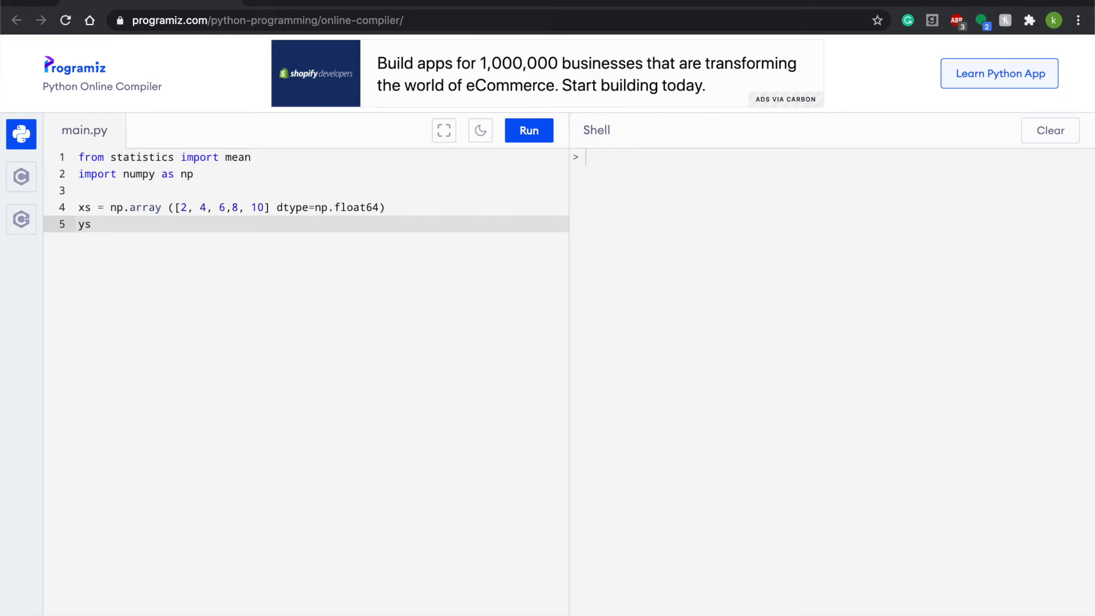
text(= n)
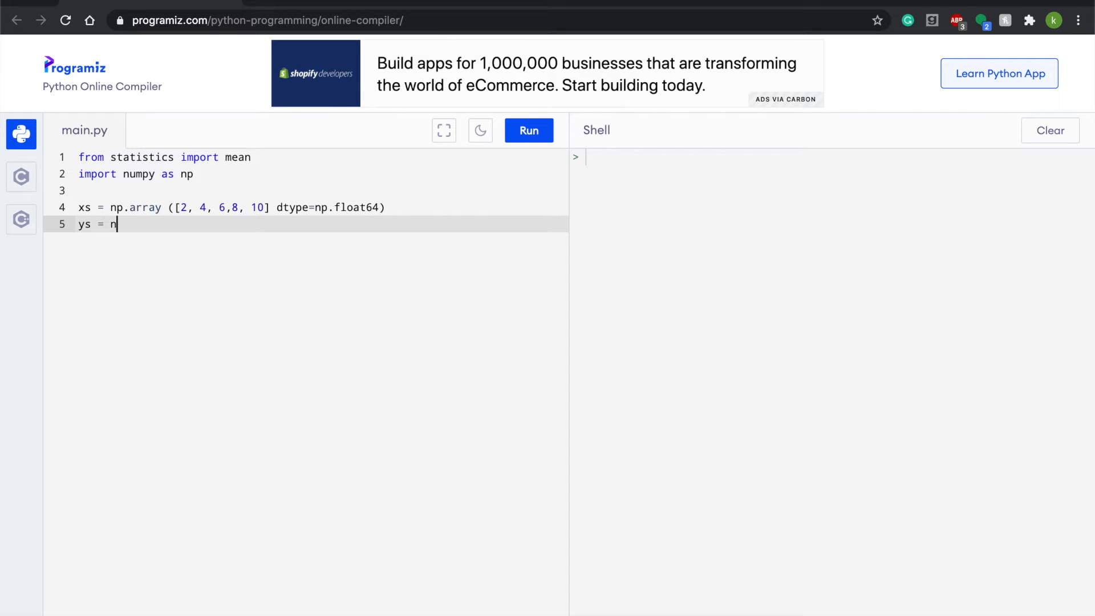
text(p)
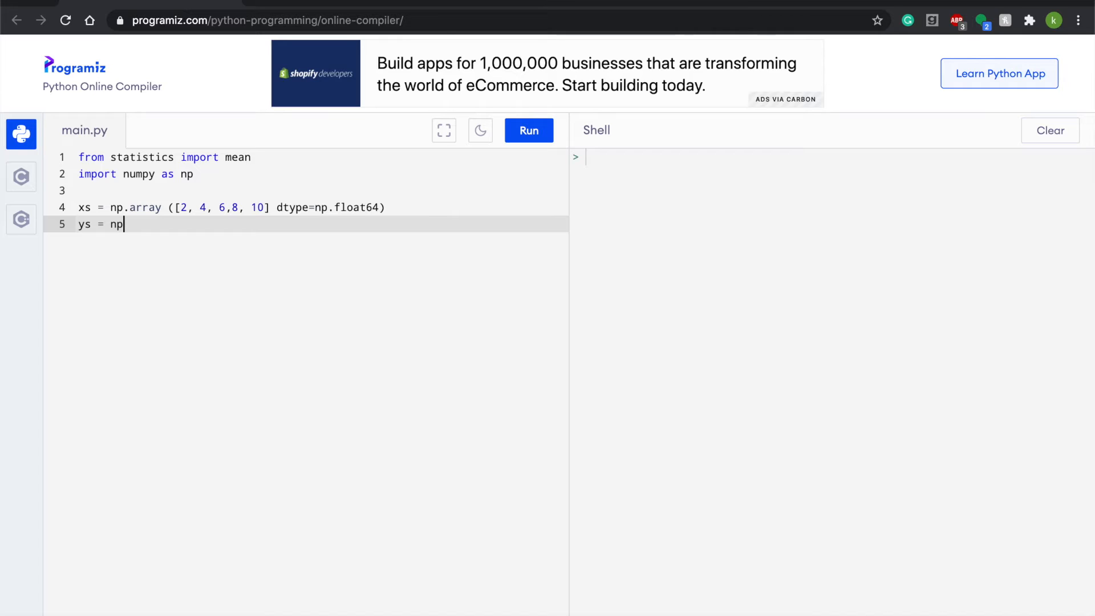
text(.array ())
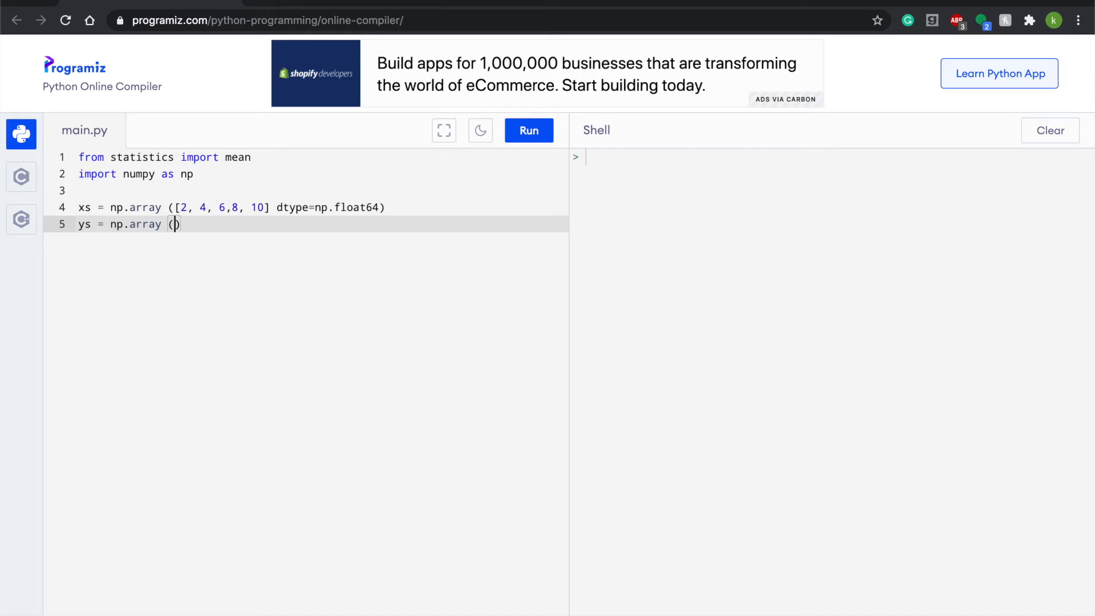
text([)
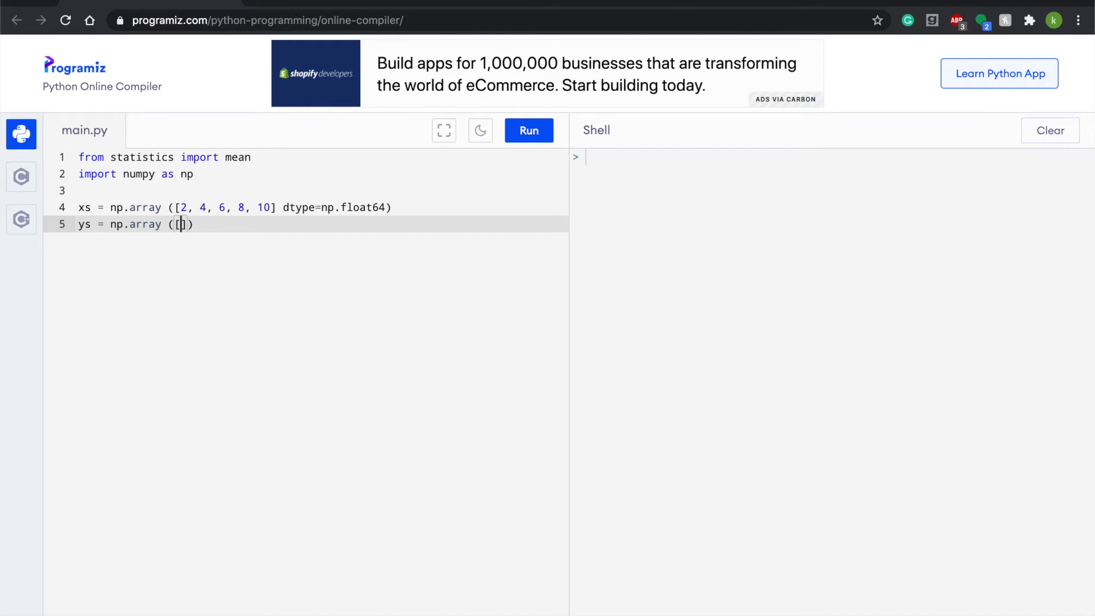
text(3,)
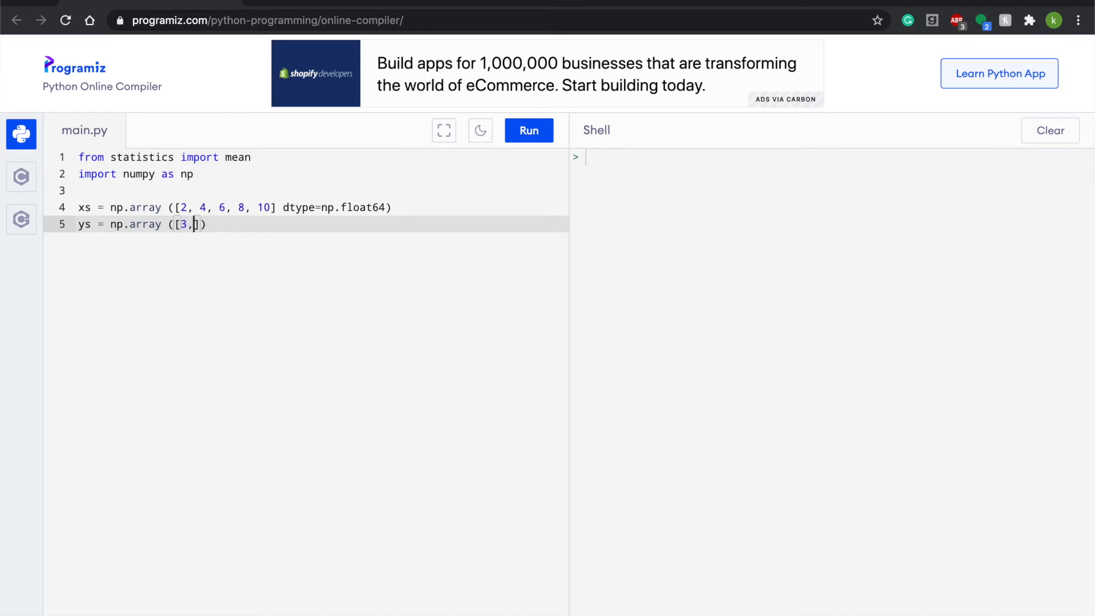
text(" ")
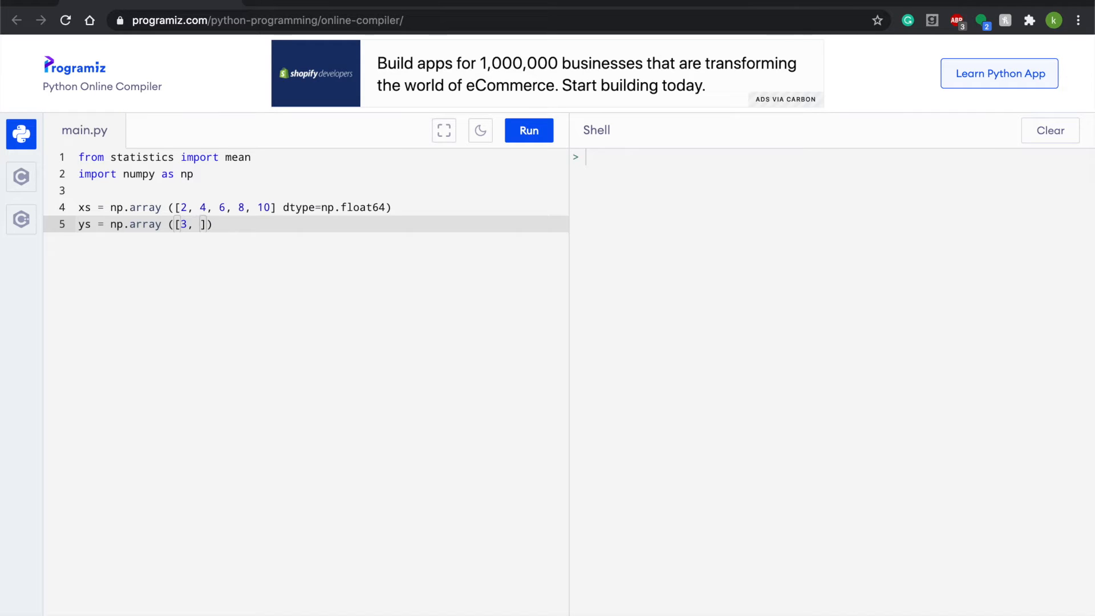
text(4, 5,)
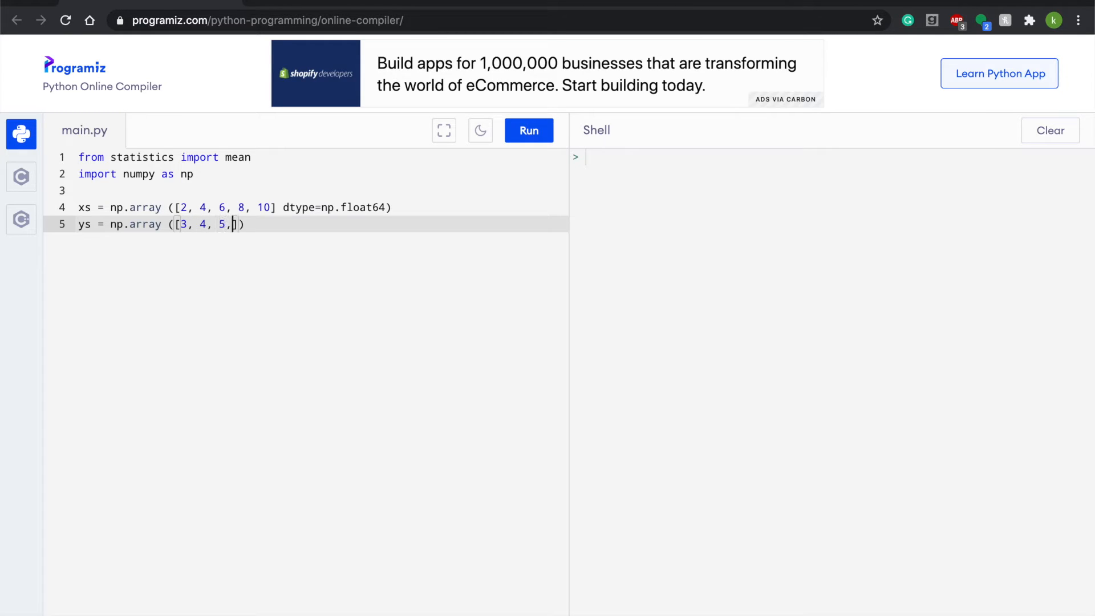
text(4, 3)
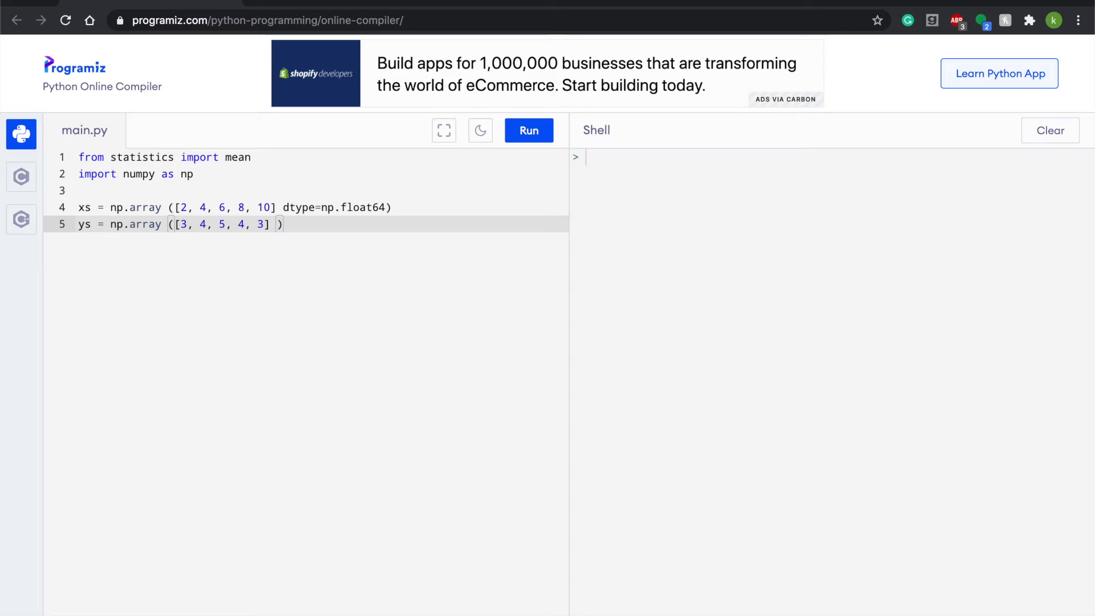
Finish the ys array with dtype=np.float64 and add new lines below
text(dt)
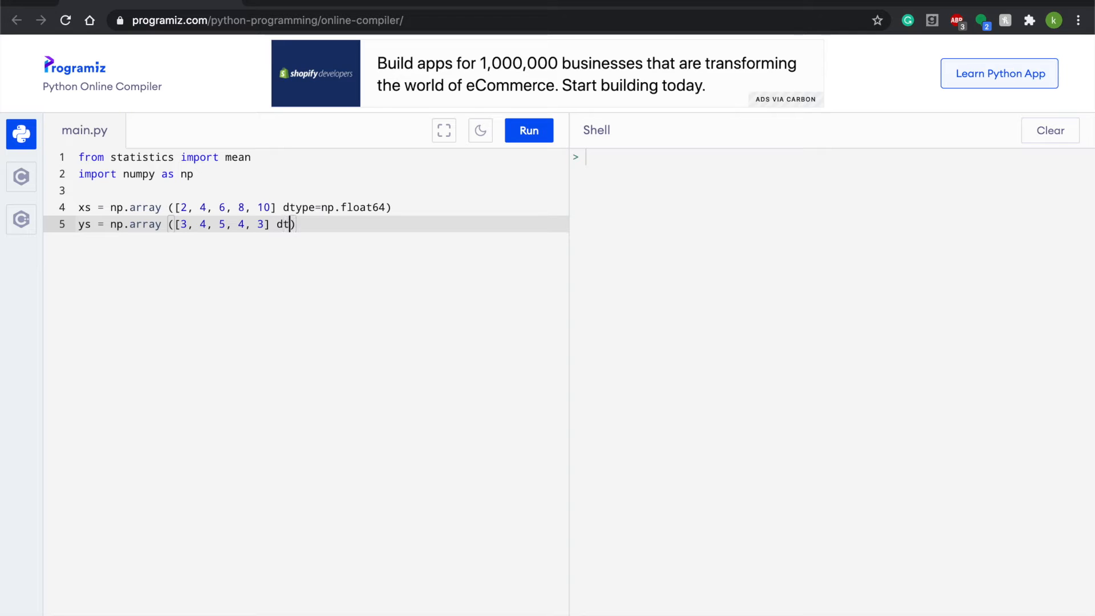
text(ype=)
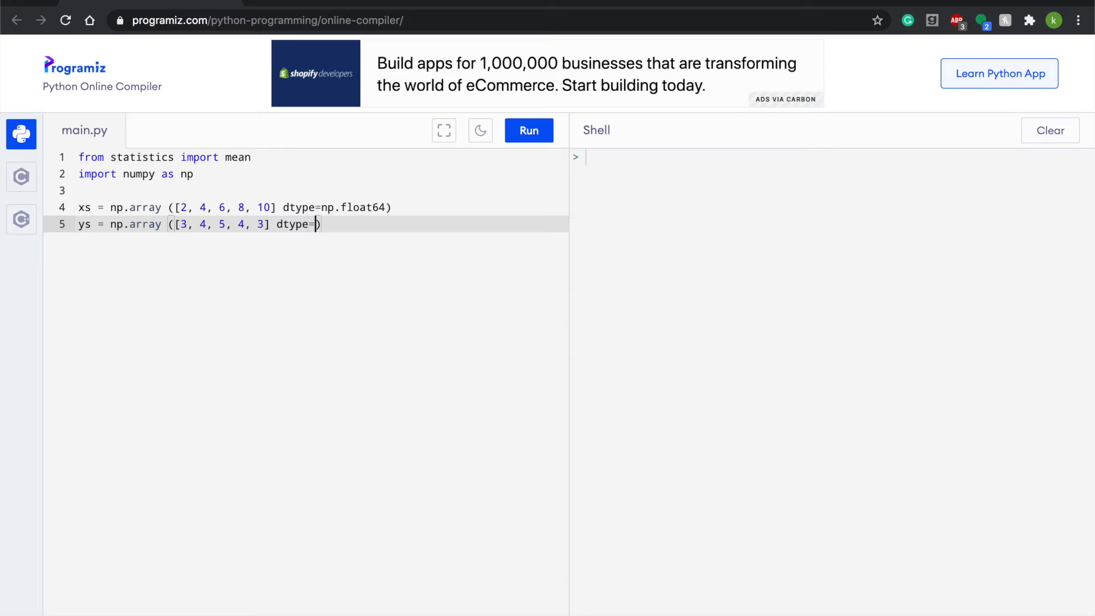
text(np)
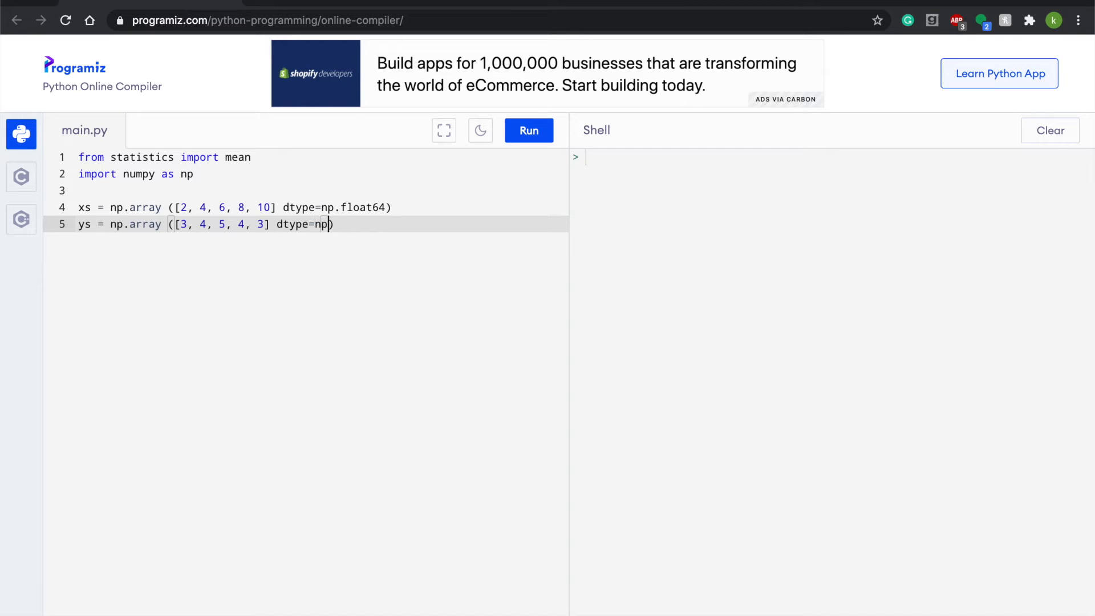
text(float)
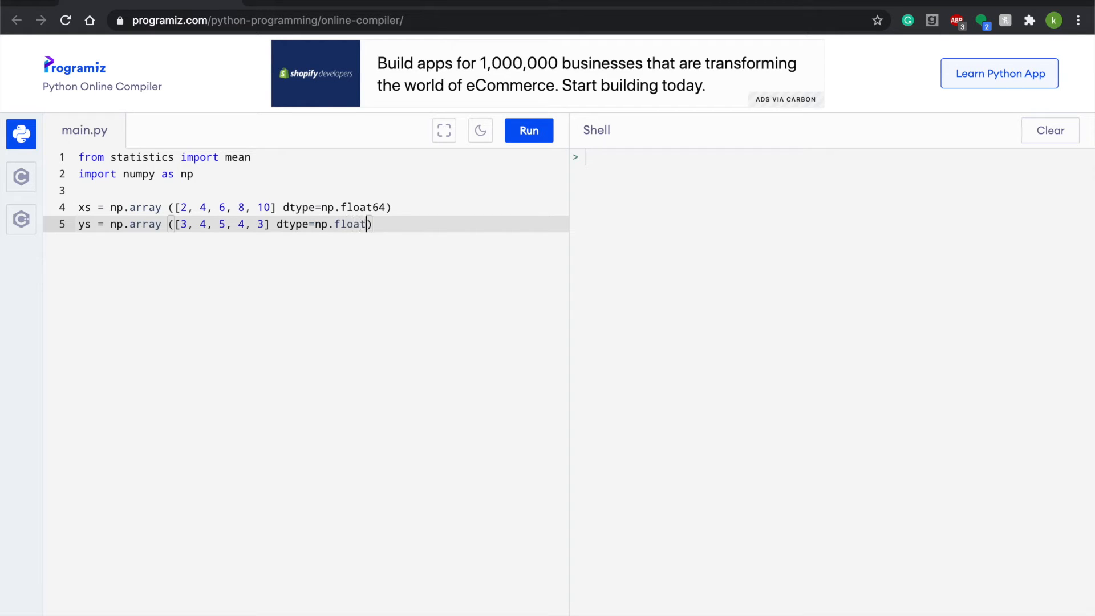
text(64)))
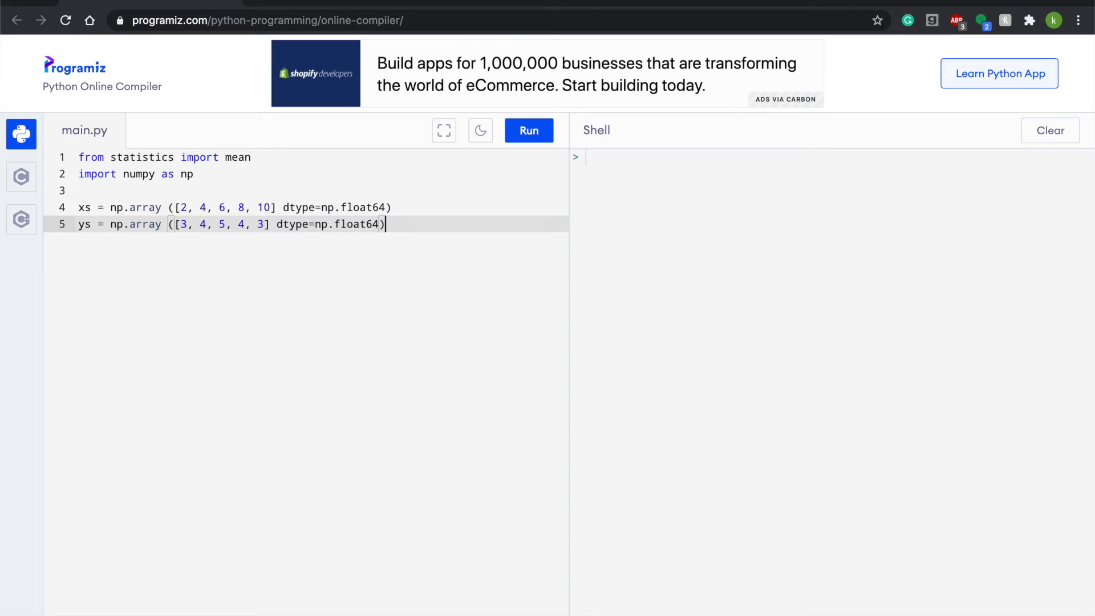
key(enter)
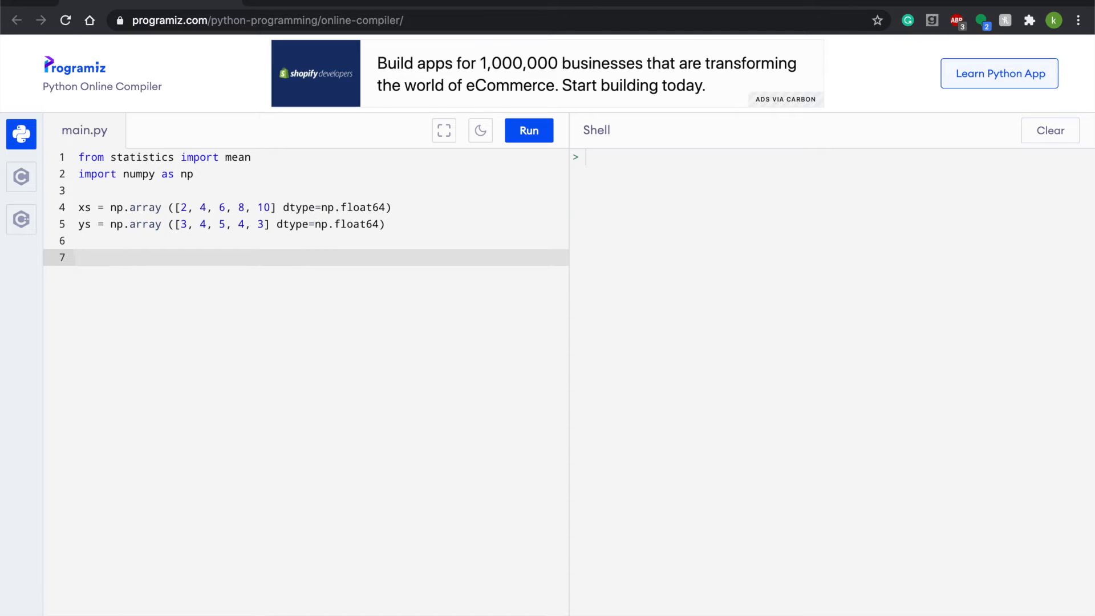
Write the header def best_fit_slope(xs, ys): and begin the body with m
text(def bet)
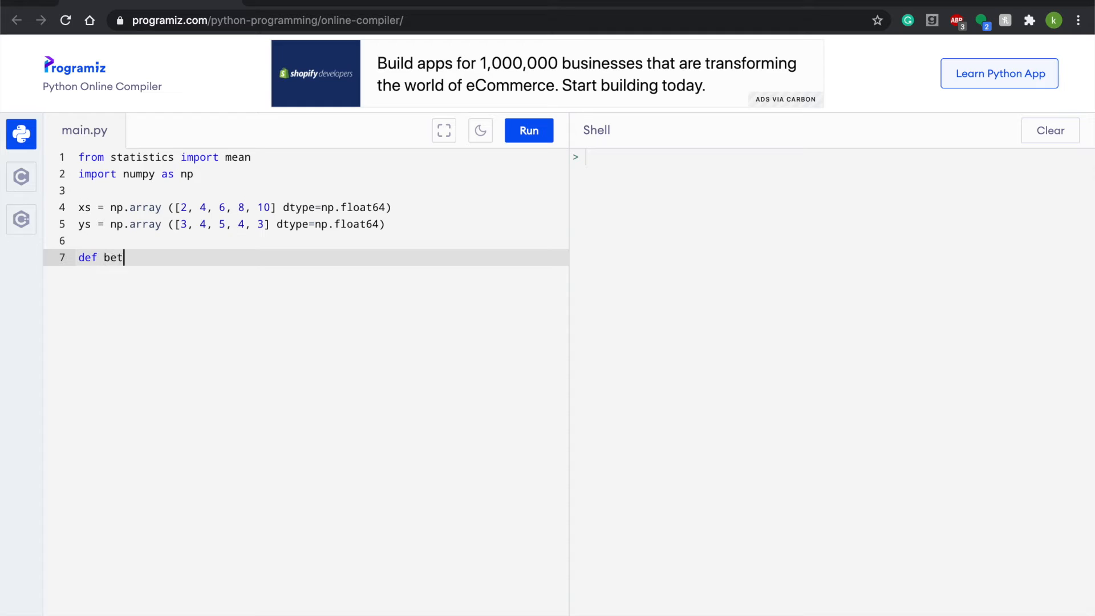
text(s)
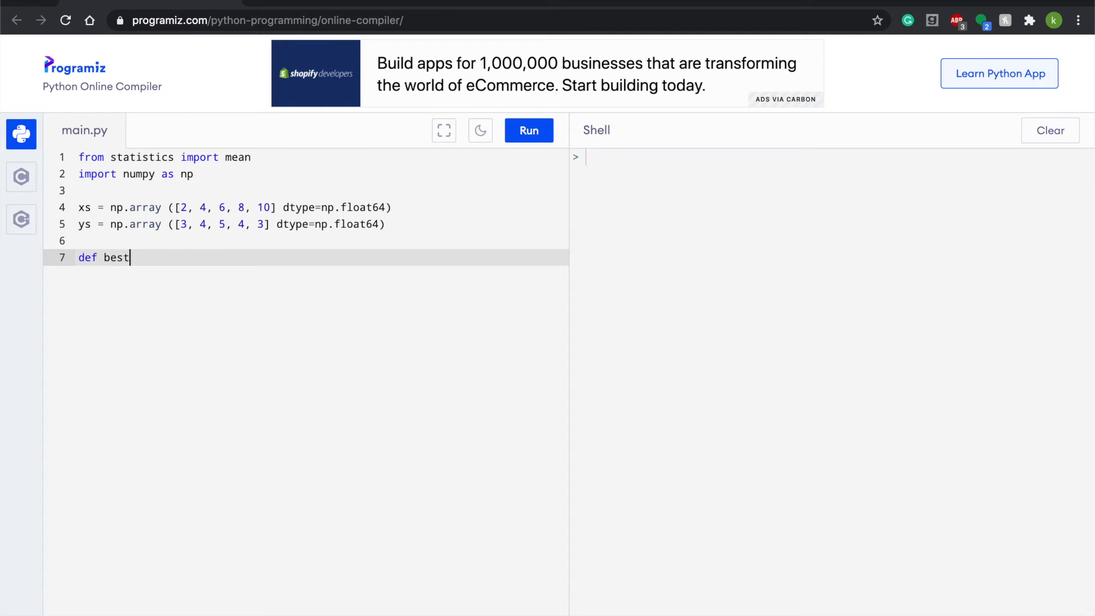
text(_fit)
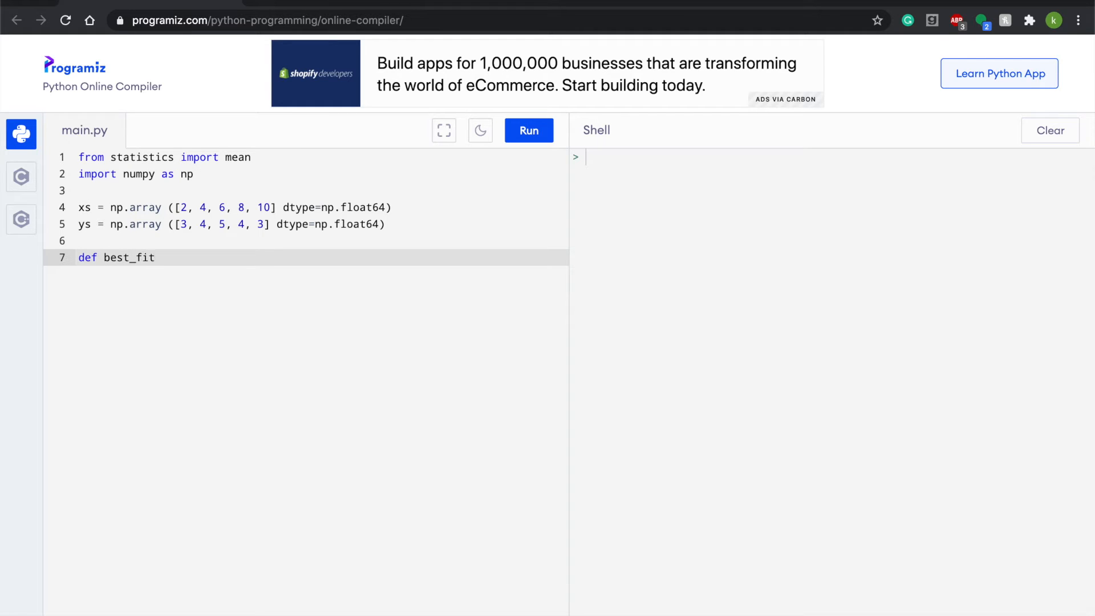
text(_slope)
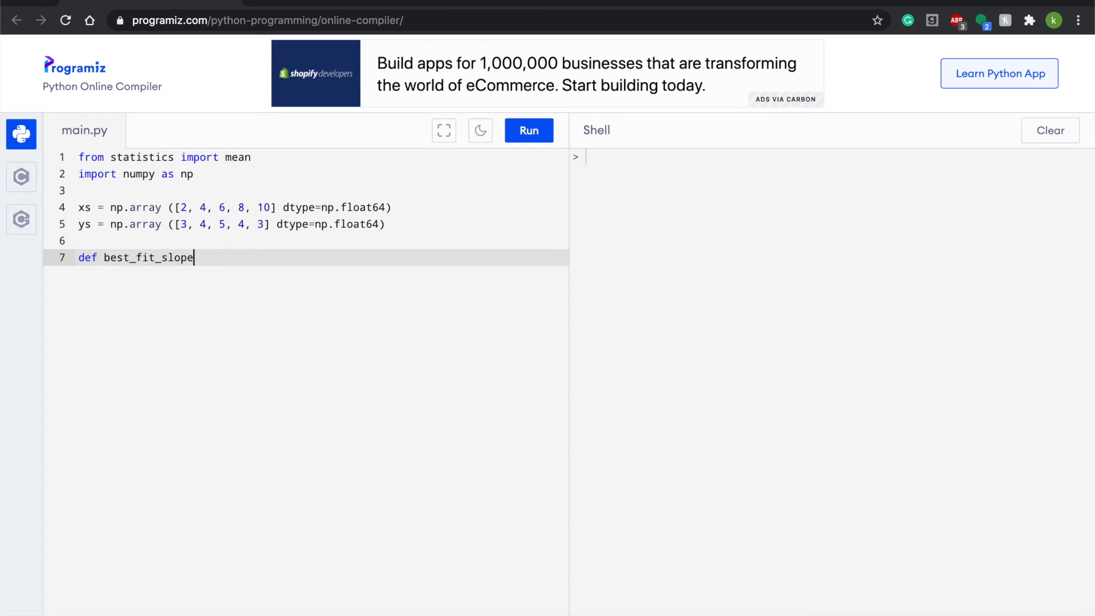
text((xs))
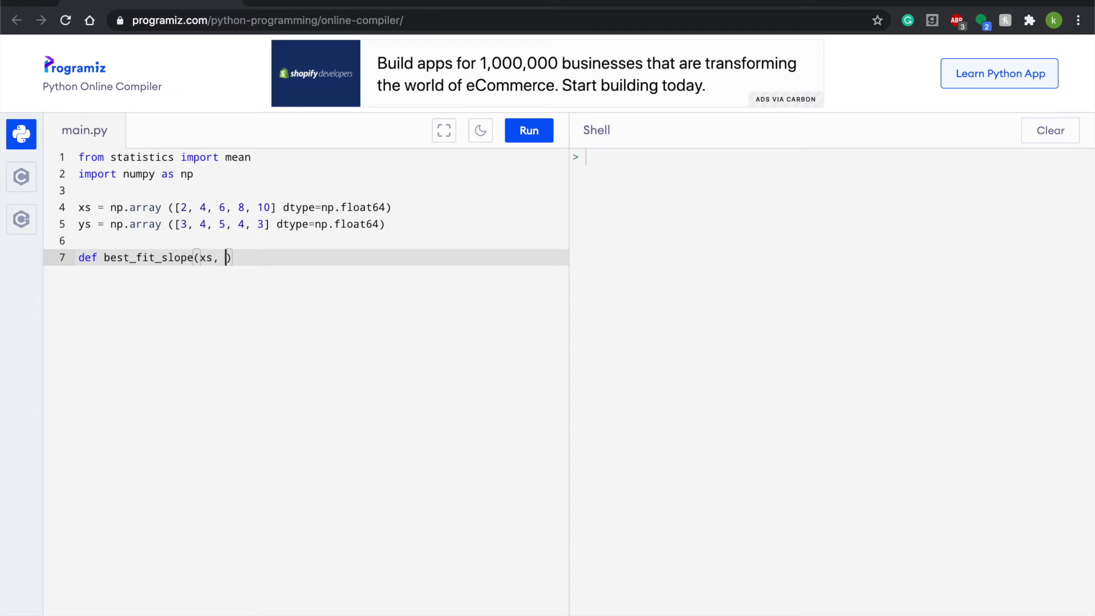
text(ys)
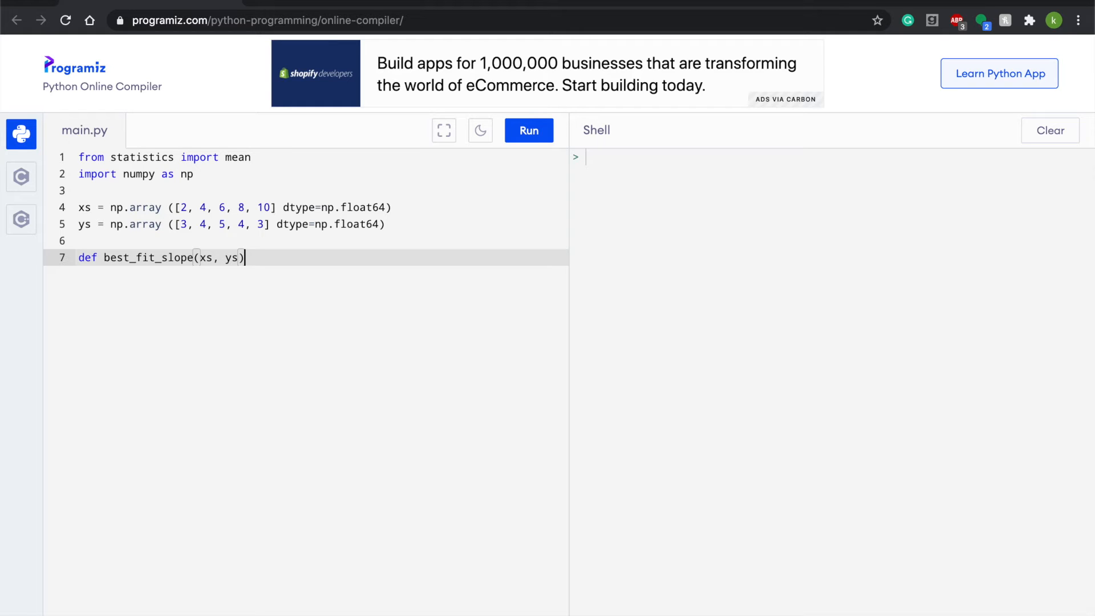
text(:)
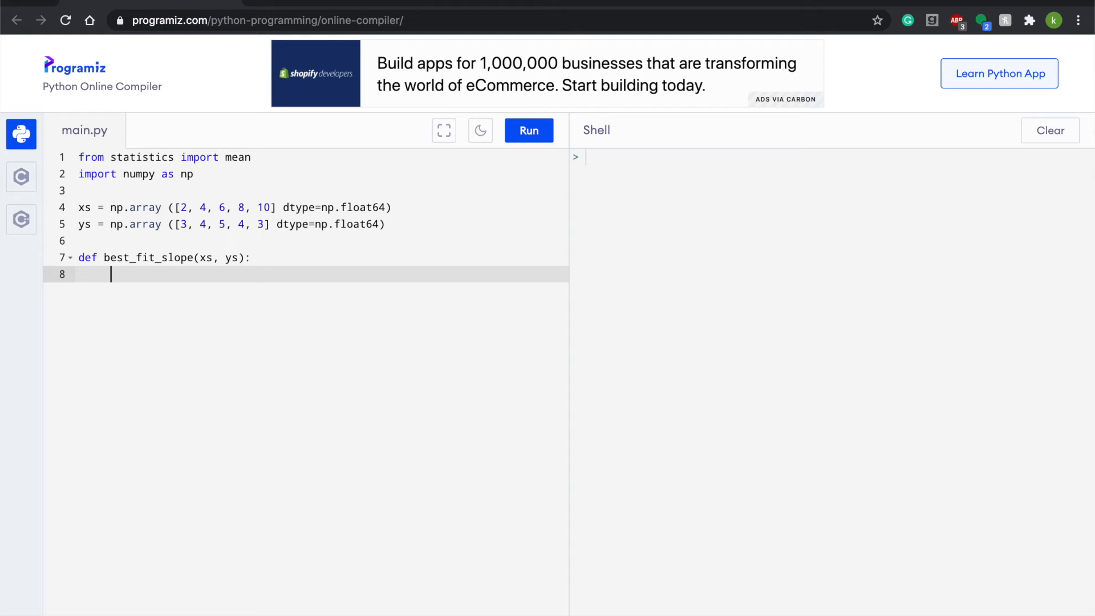
text(m = ()
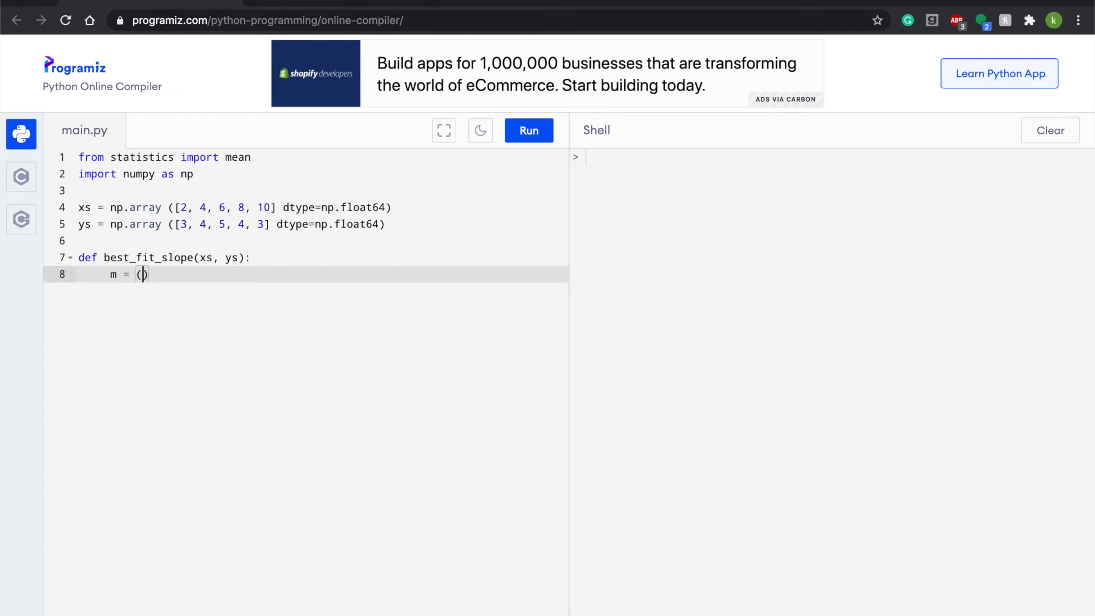
Begin the slope numerator with (mean(xs)*mean(ys))
text((())
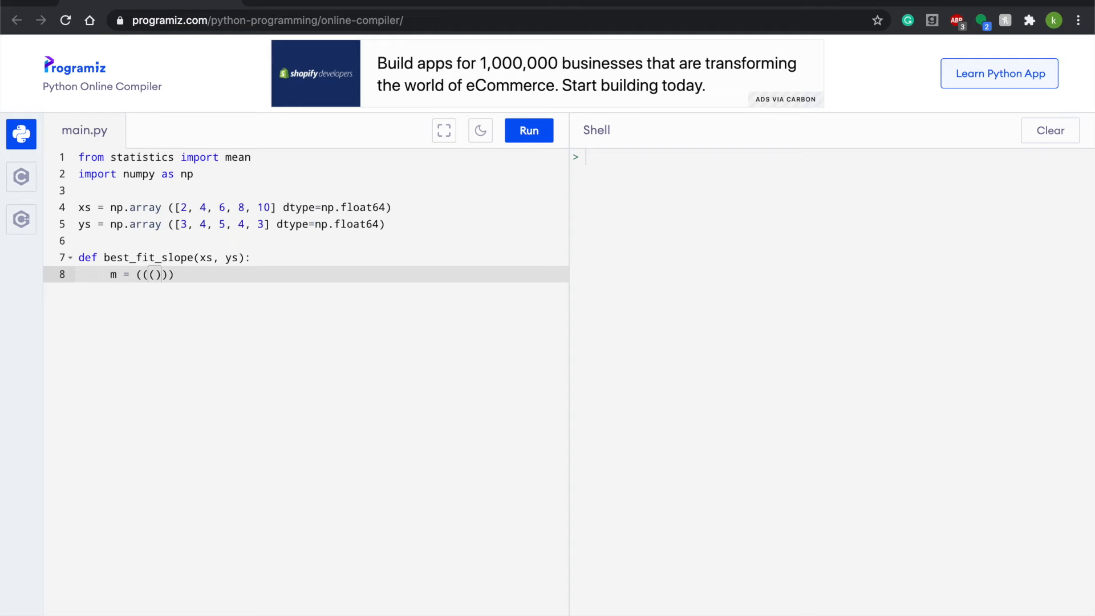
text(mean)
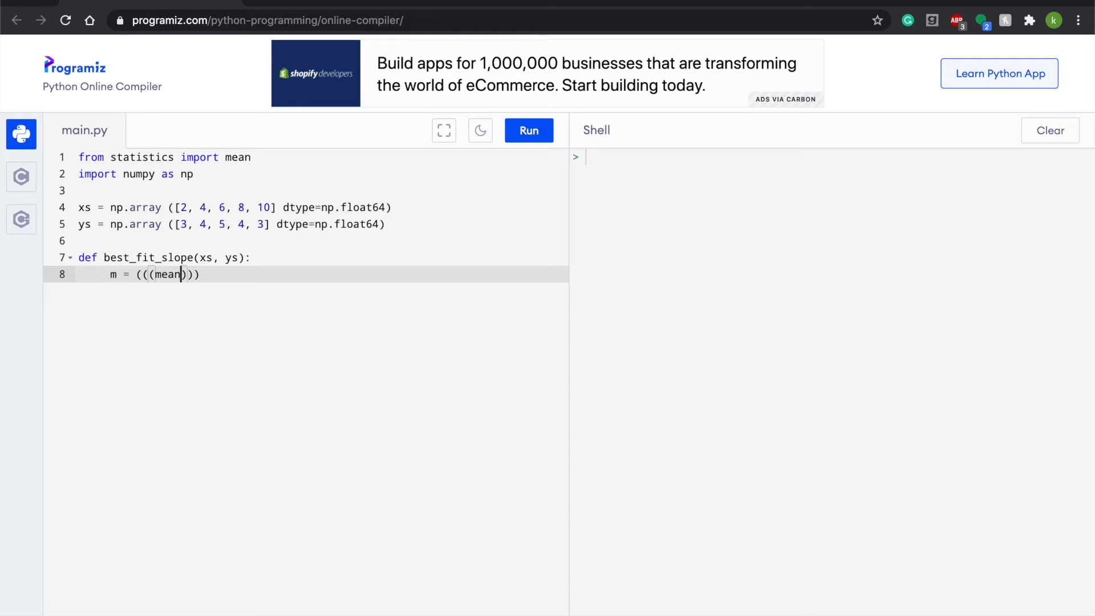
text((xs))
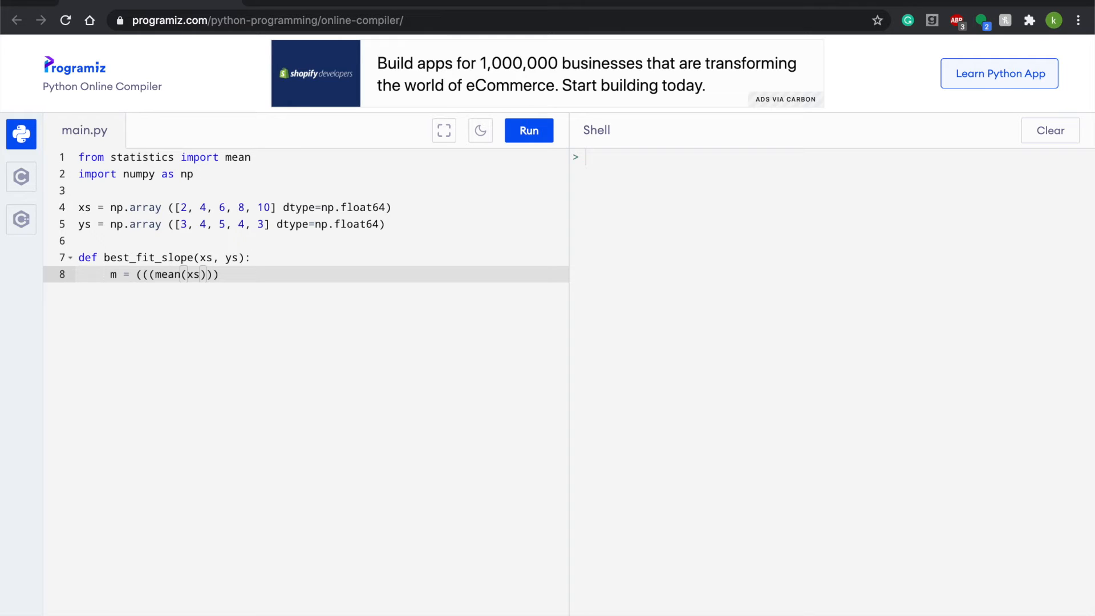
text(*)
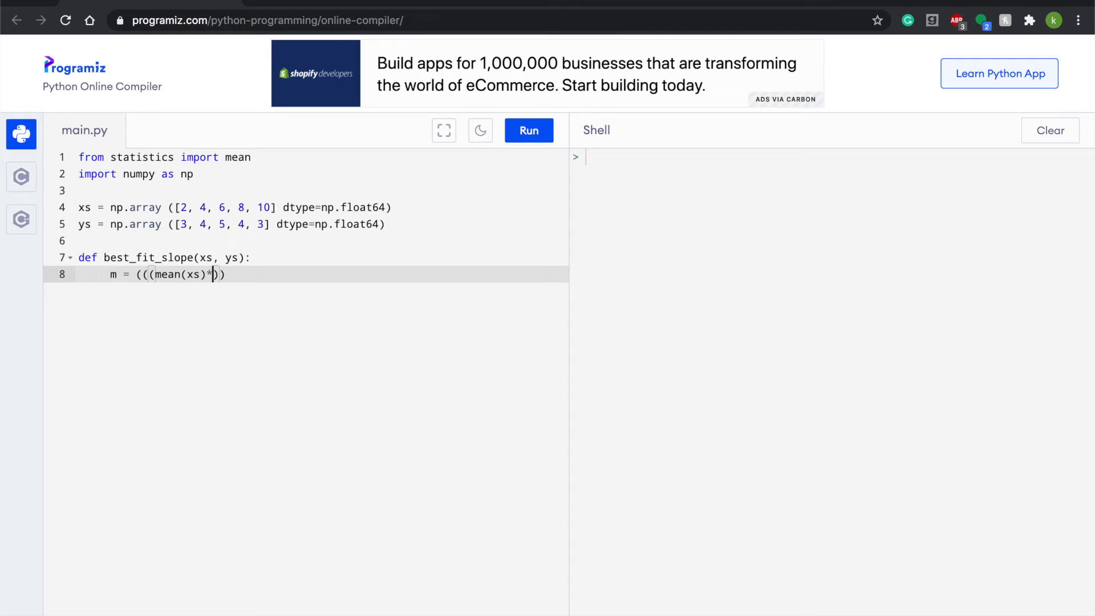
text(mean)
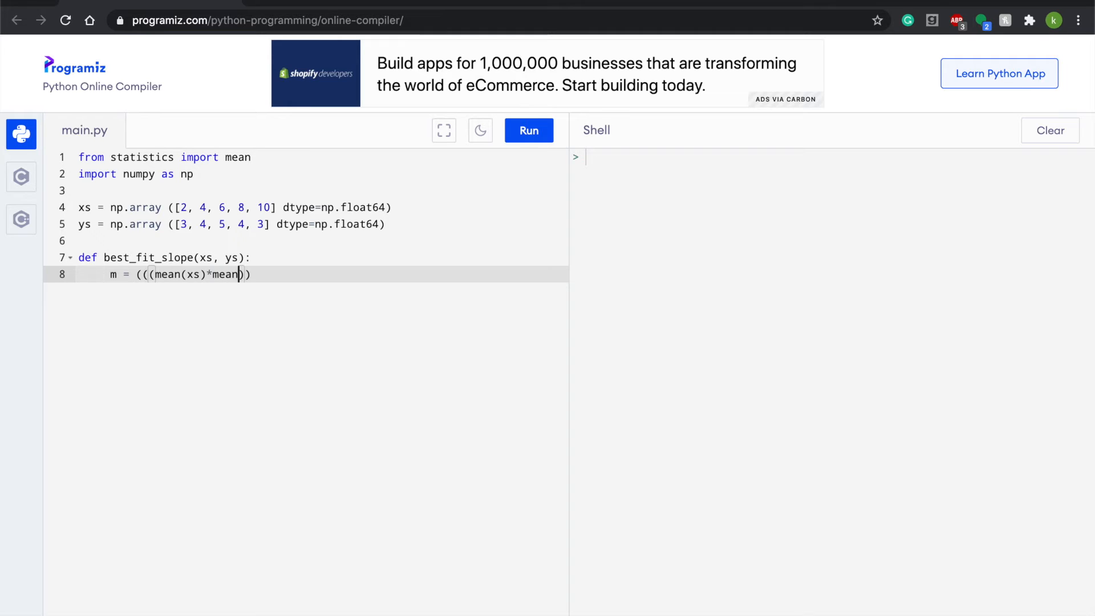
text((ys)
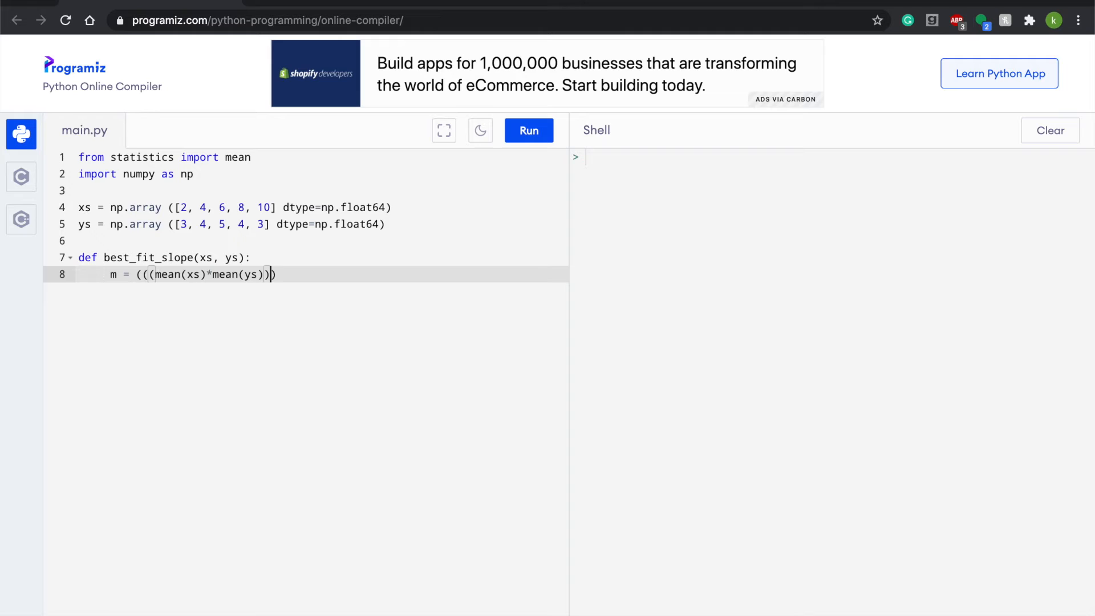
Subtract mean(xs*ys) and end the numerator line with a division sign
text(-)
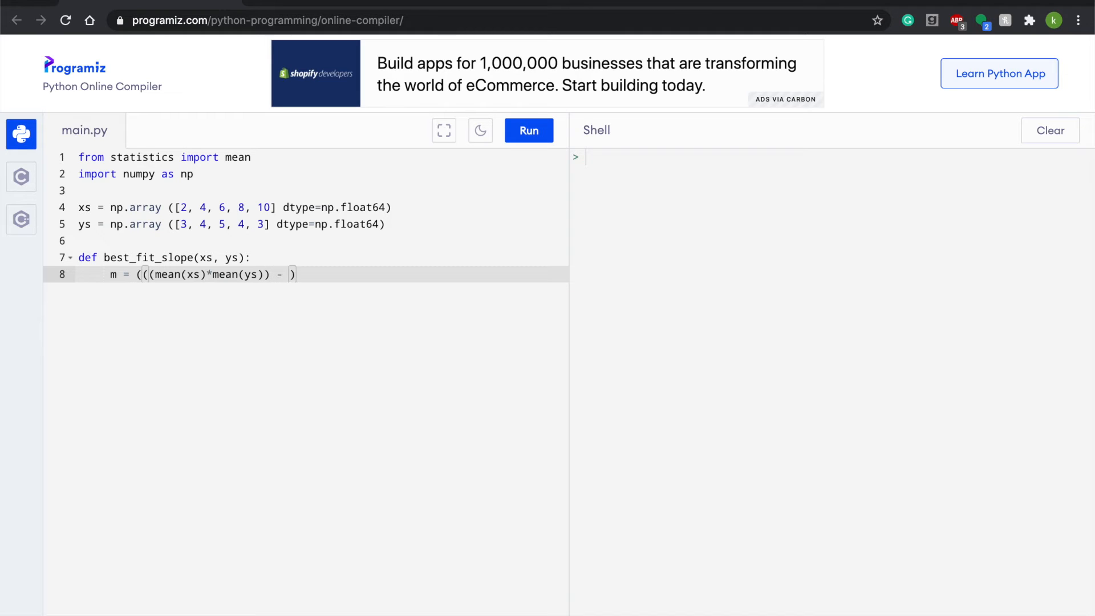
text(mean()
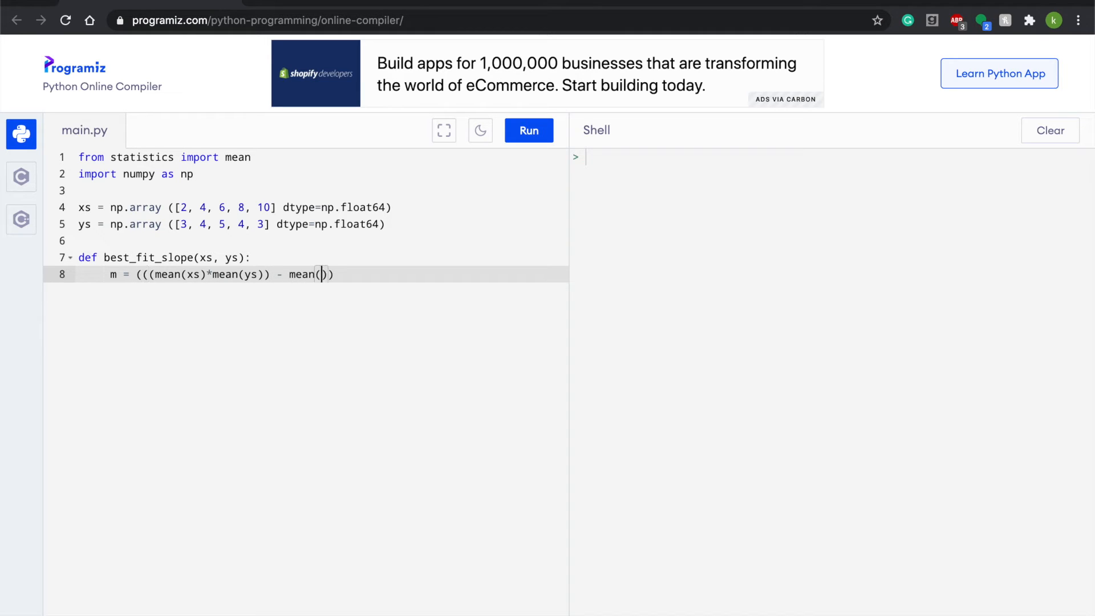
text(xs)
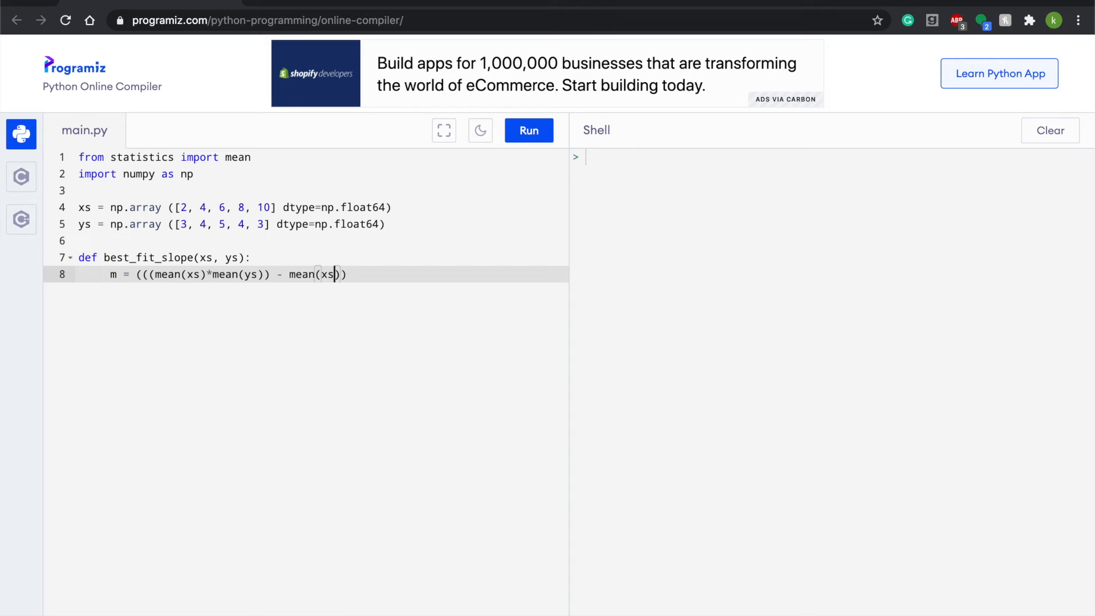
text(*)
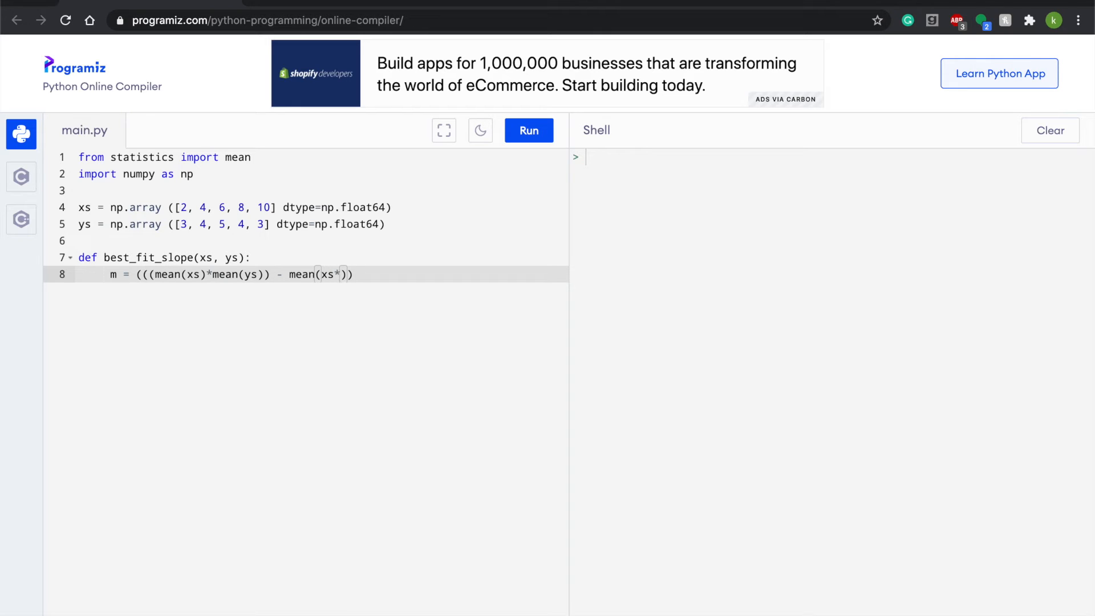
text(ys)
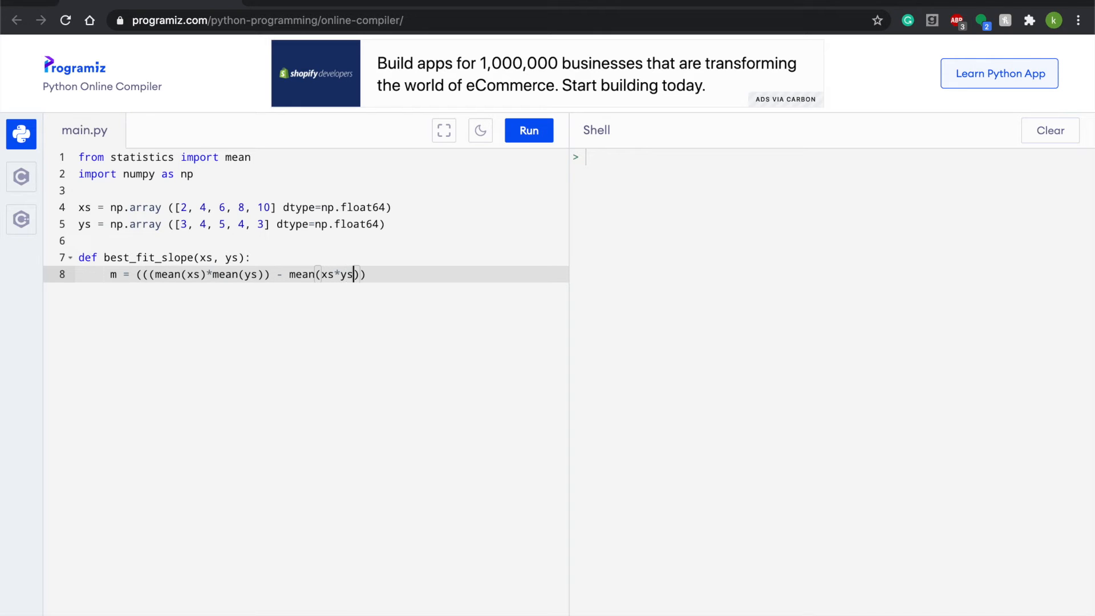
text(/)
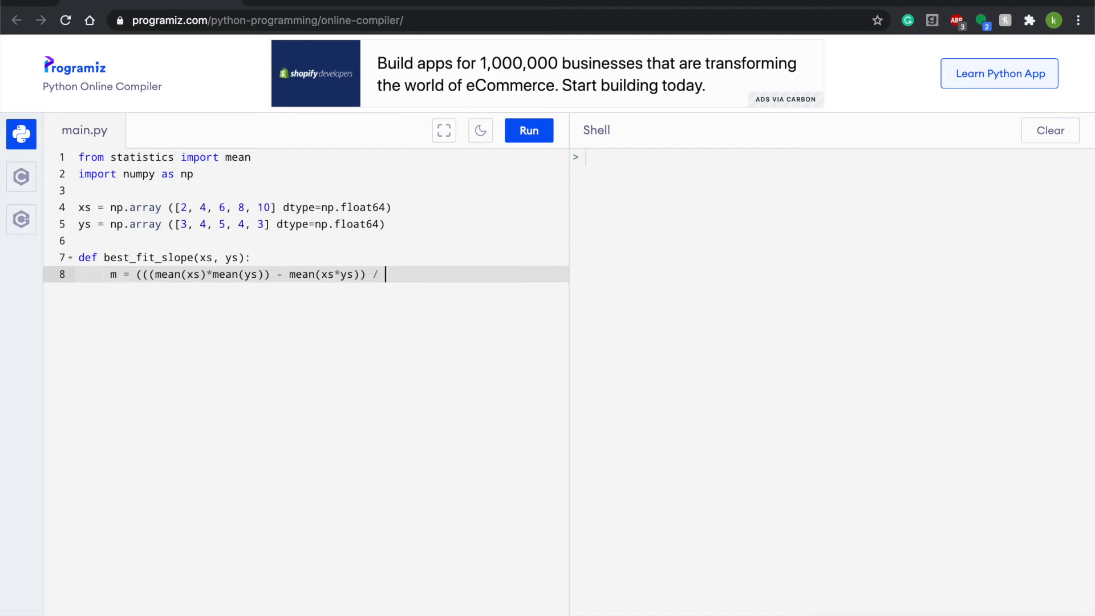
key(Enter)
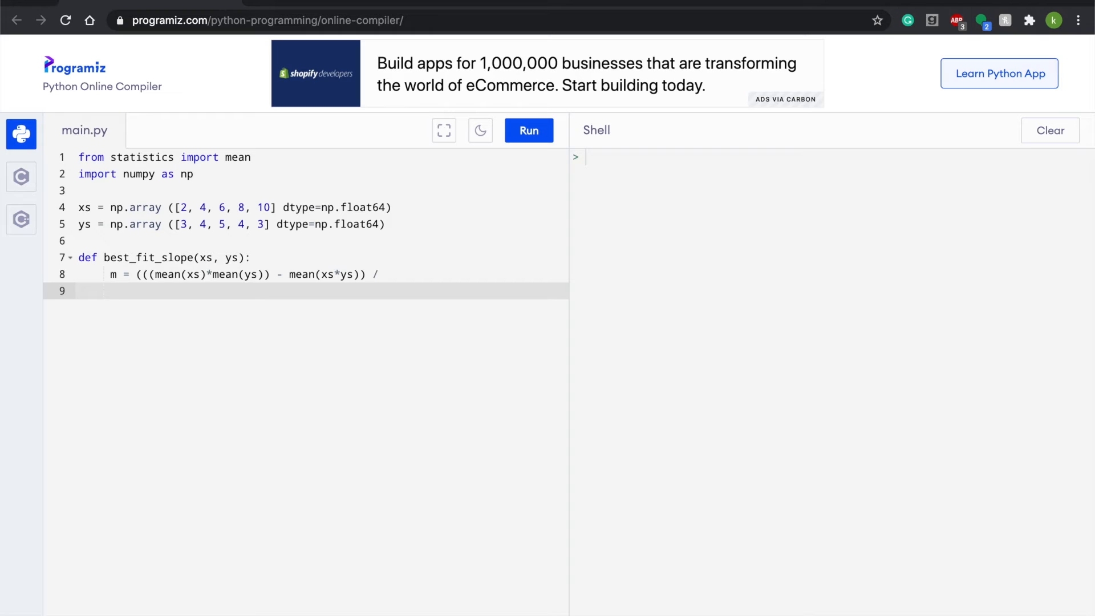
Write the denominator ((mean(xs)**2) - mean(xs**2))) to complete the slope formula
text(((mean)))
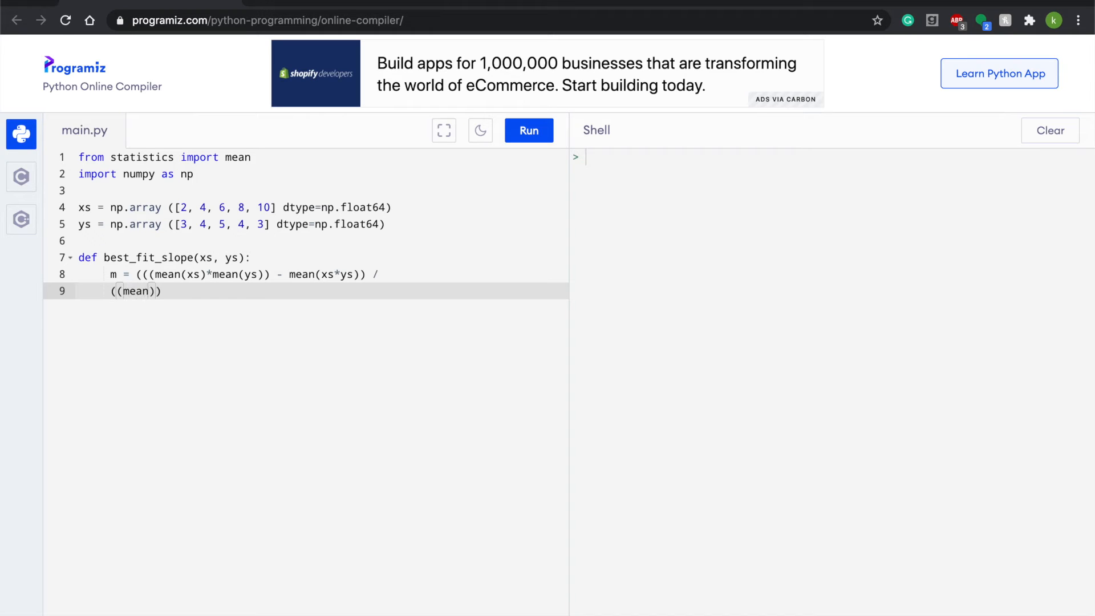
text(())
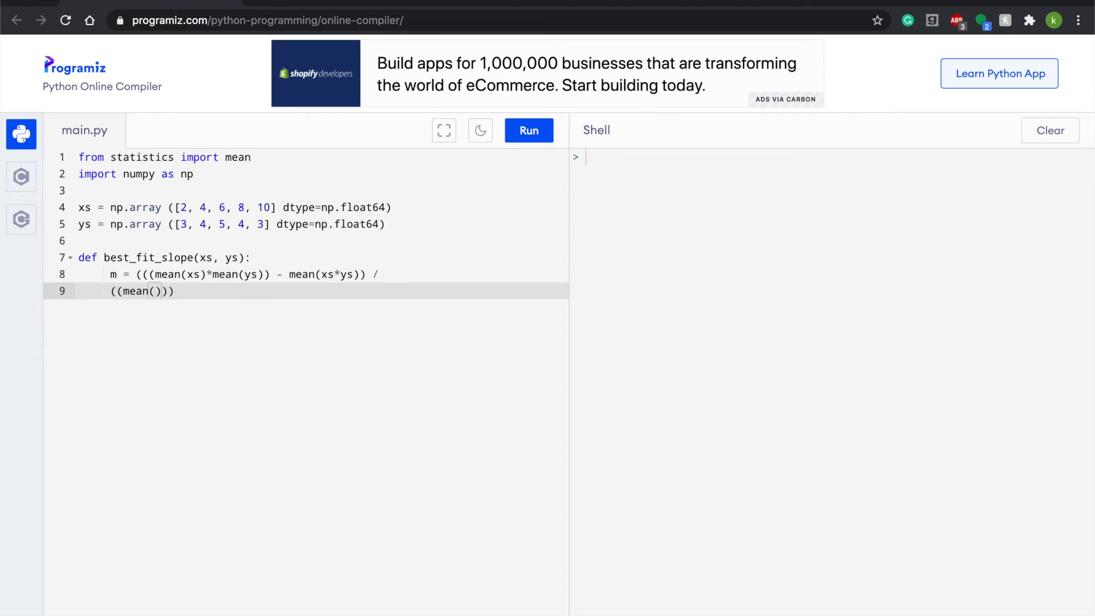
text(xs))
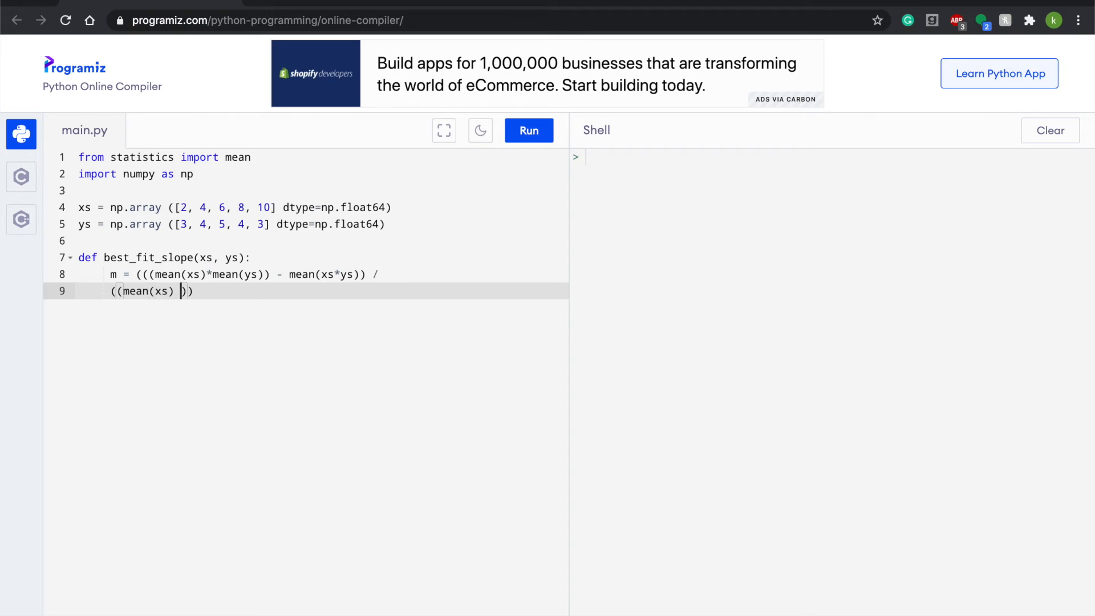
text(**)
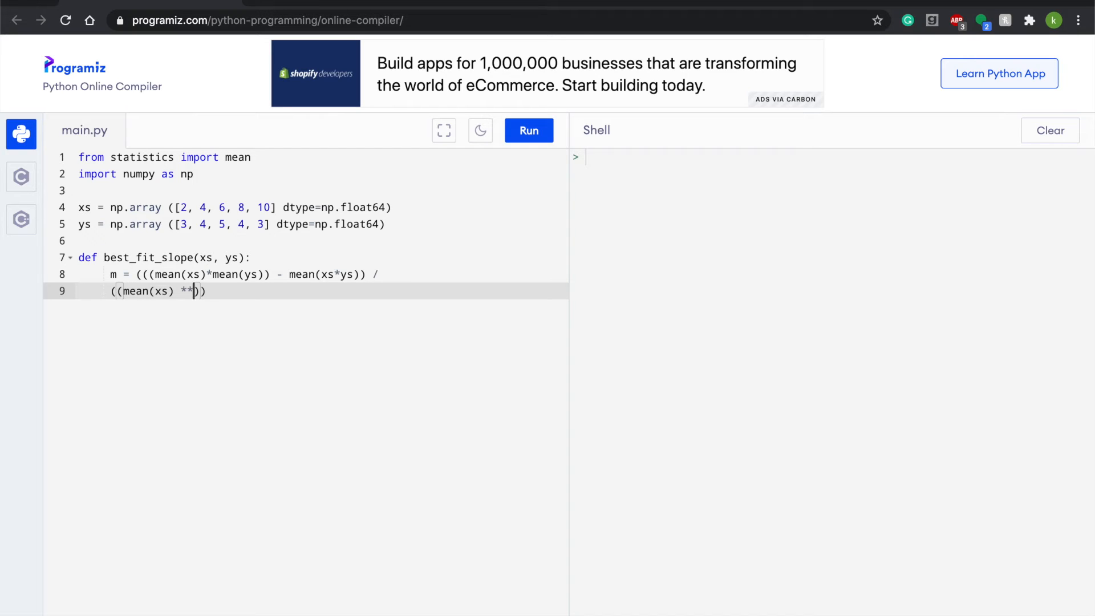
text(2)
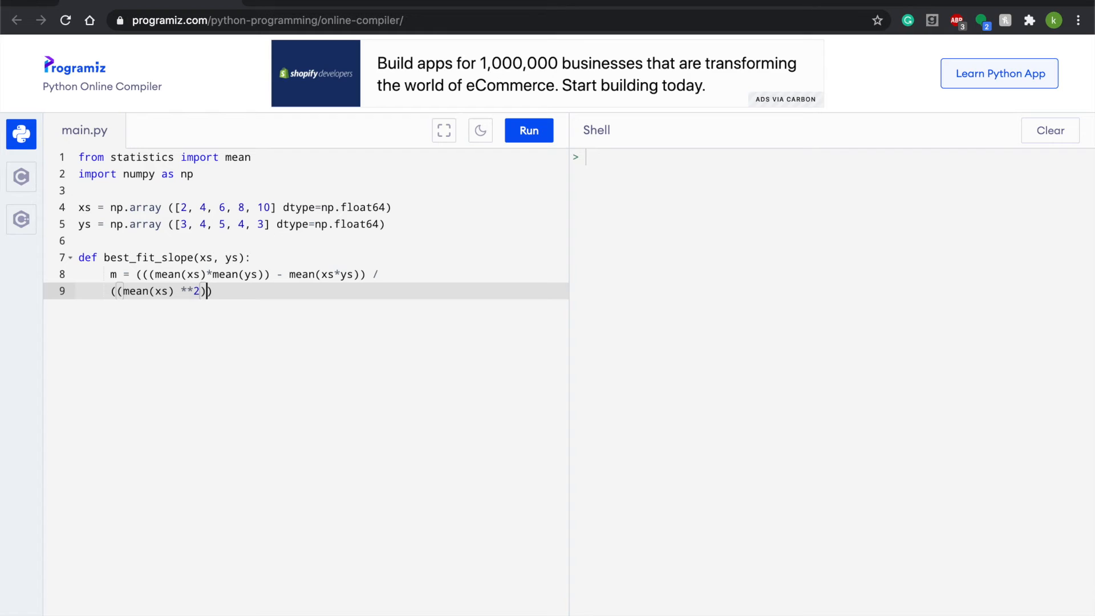
text(-)
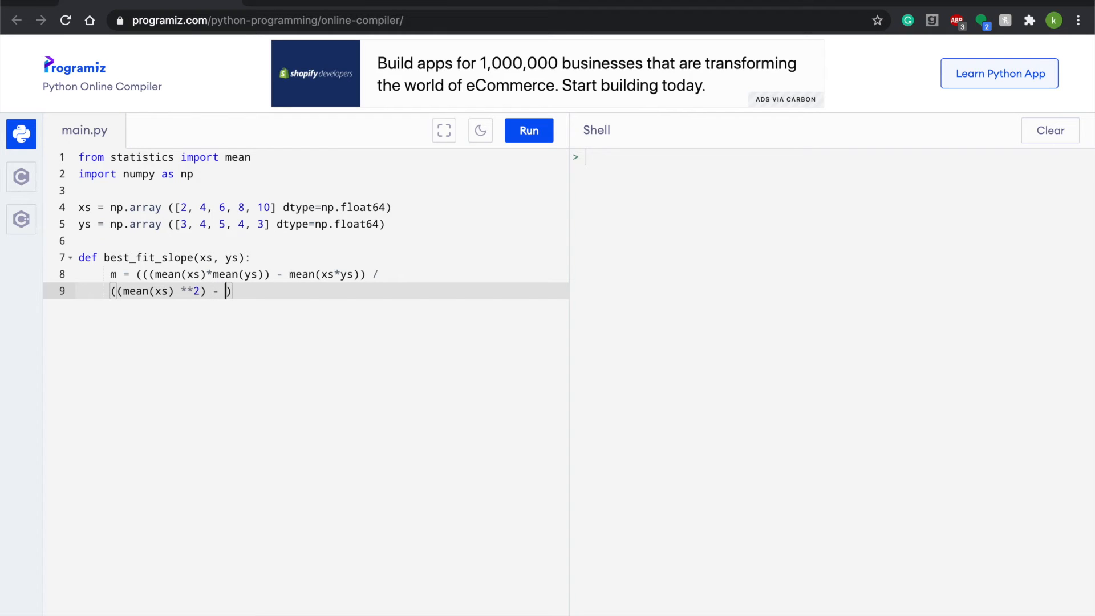
text(mean(cs)
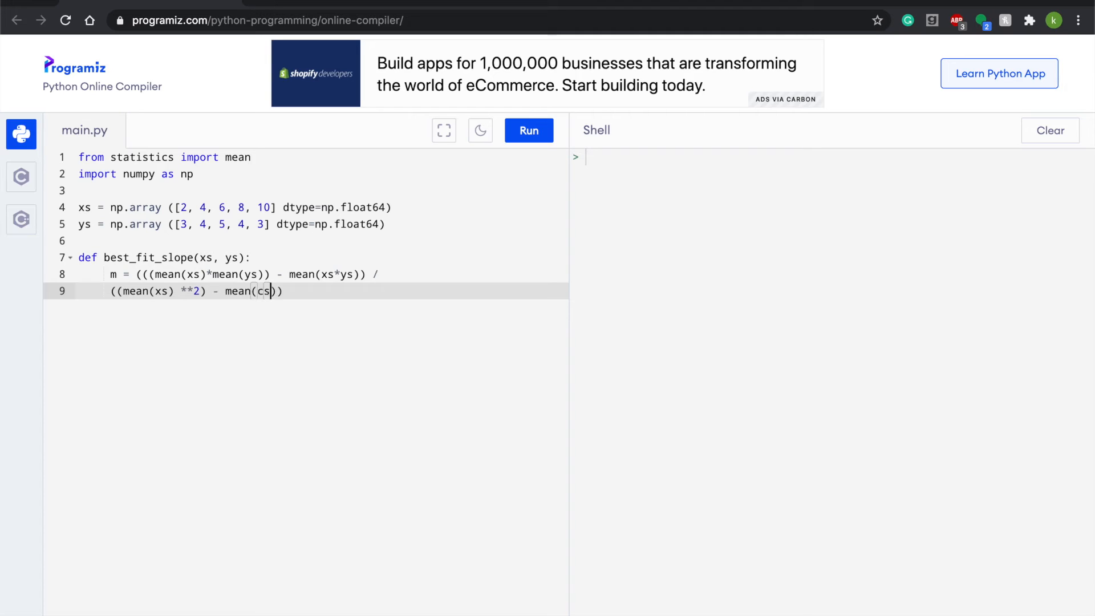
text(**)
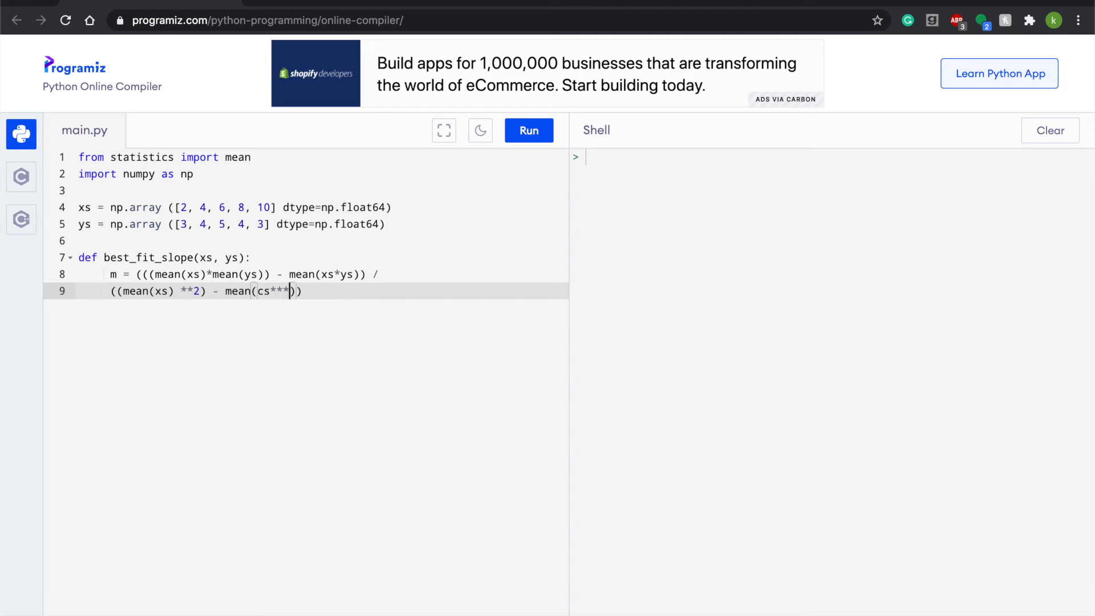
text(2)
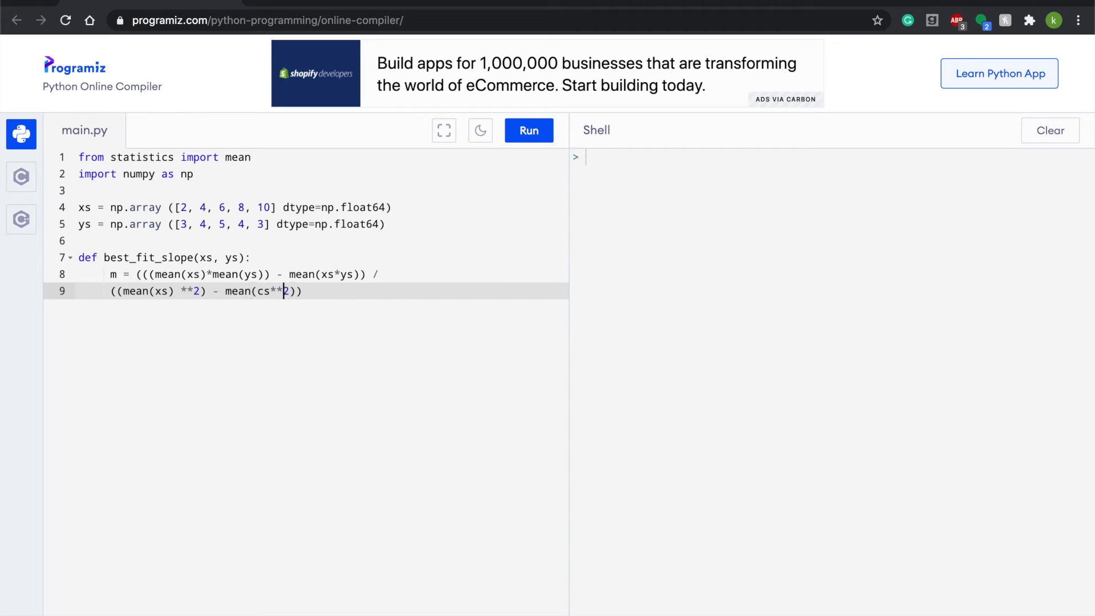
text(x)
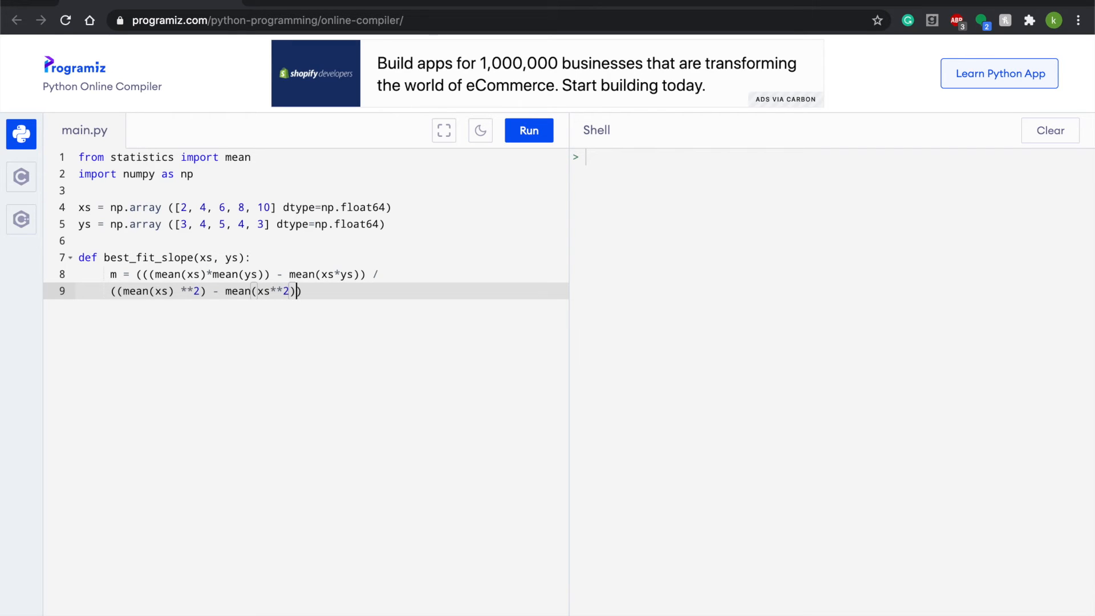
text())
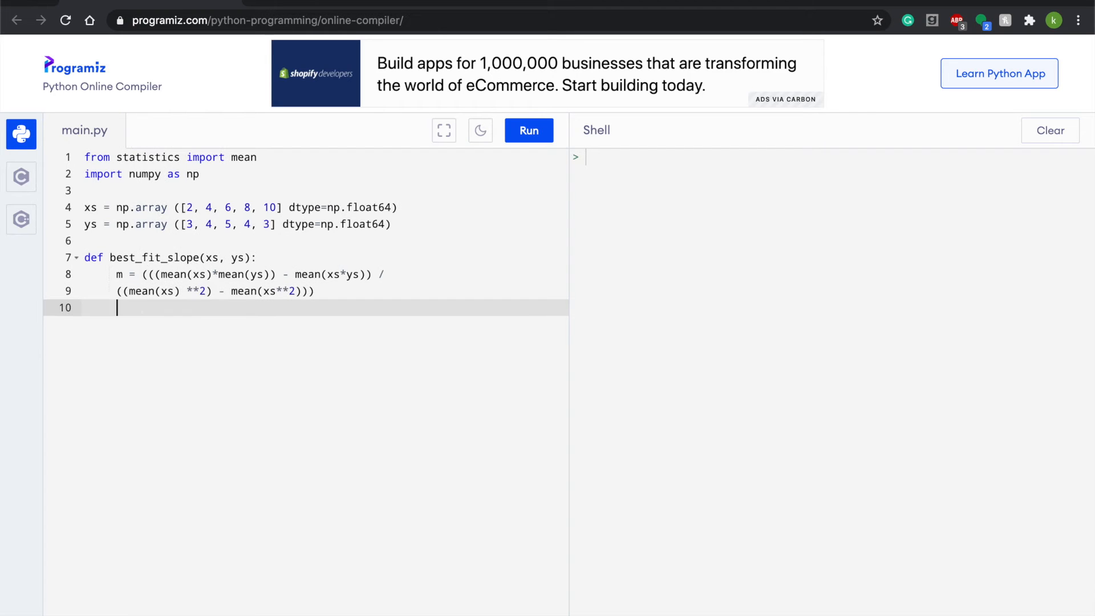
Add return m and adjust the denominator line's indentation
text(re)
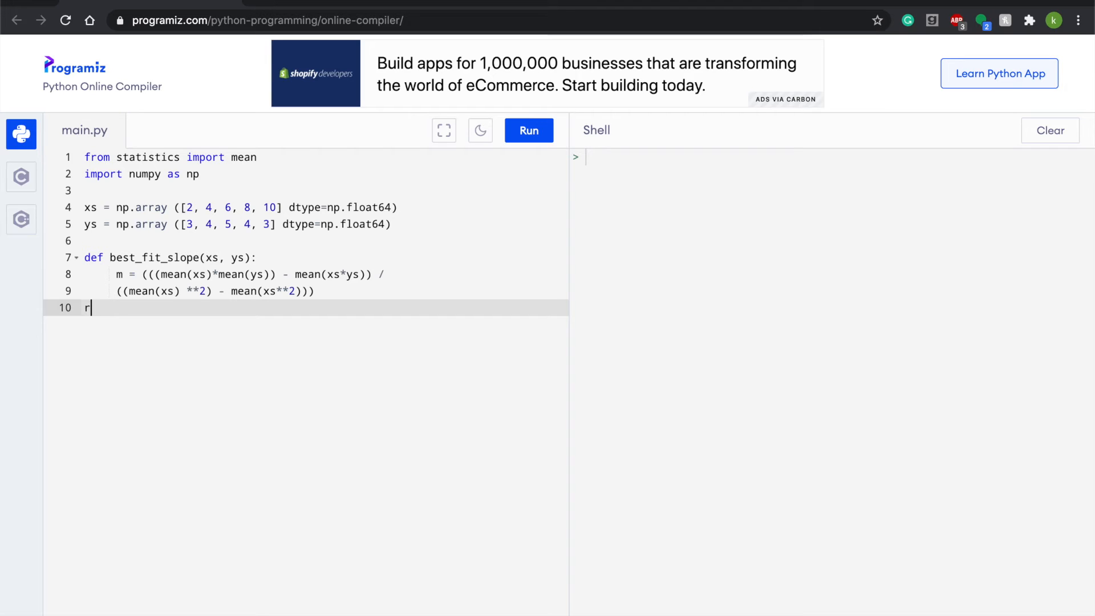
text(eturn)
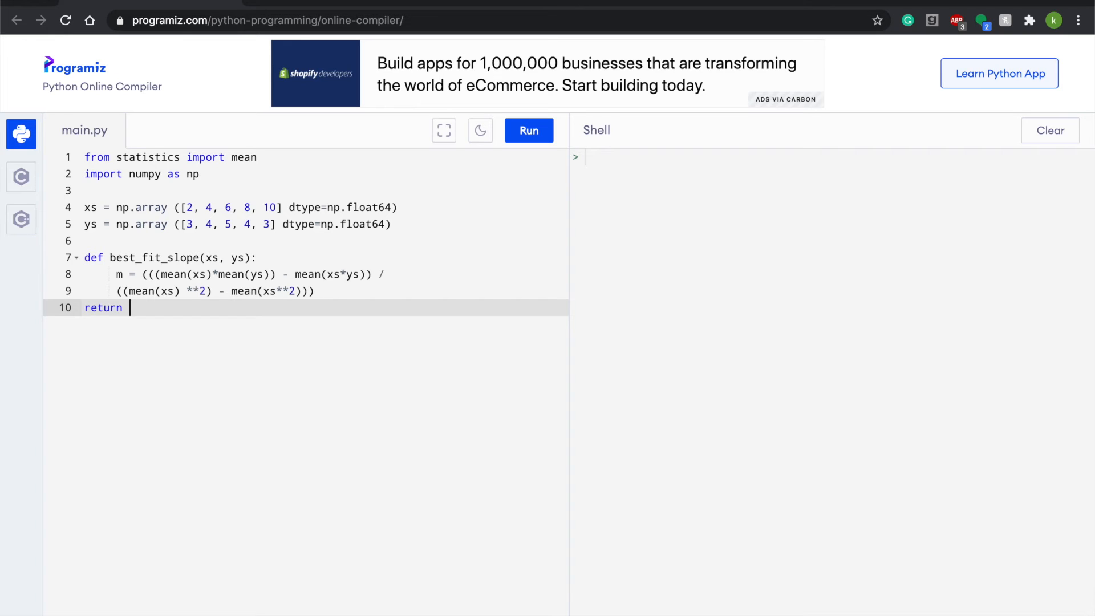
text(,)
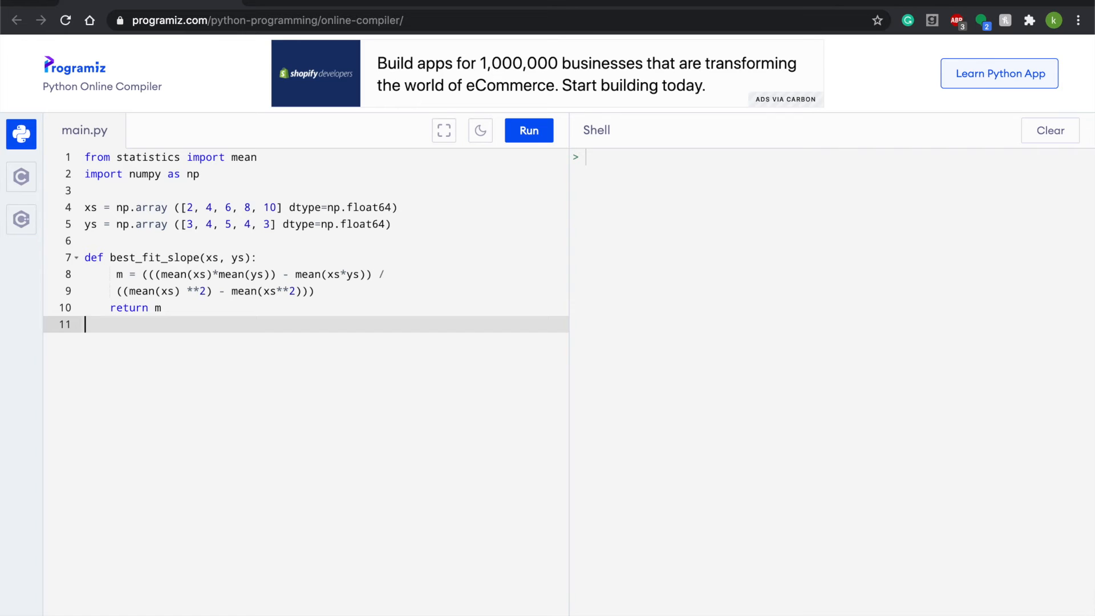
click(119, 291)
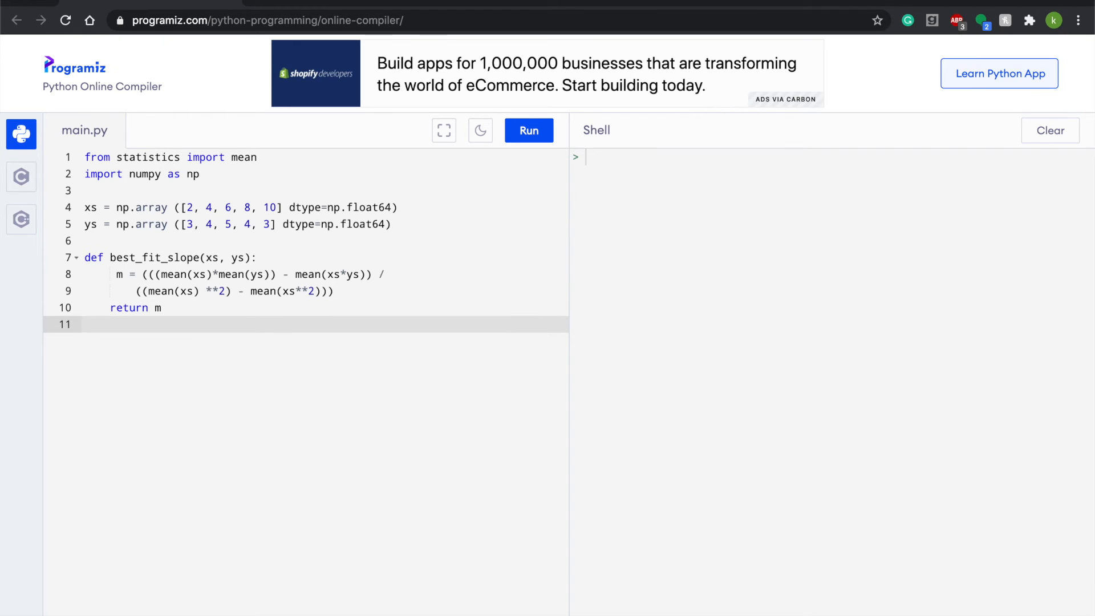
Assign m = best_fit_slope(xs, ys) on line 12 and add print(m) on line 13
text(m =)
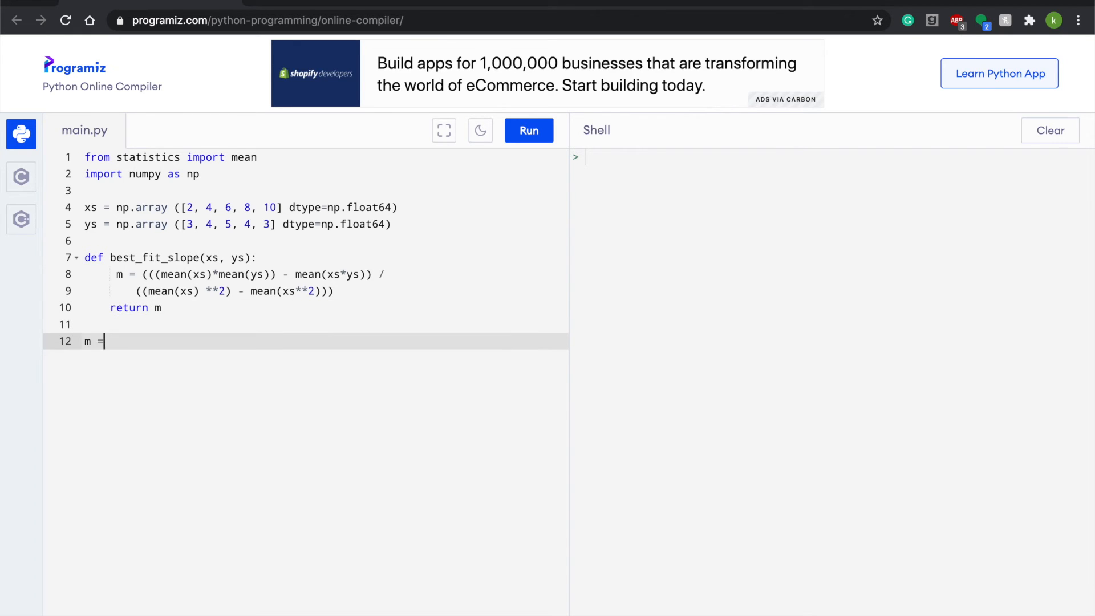
text(best)
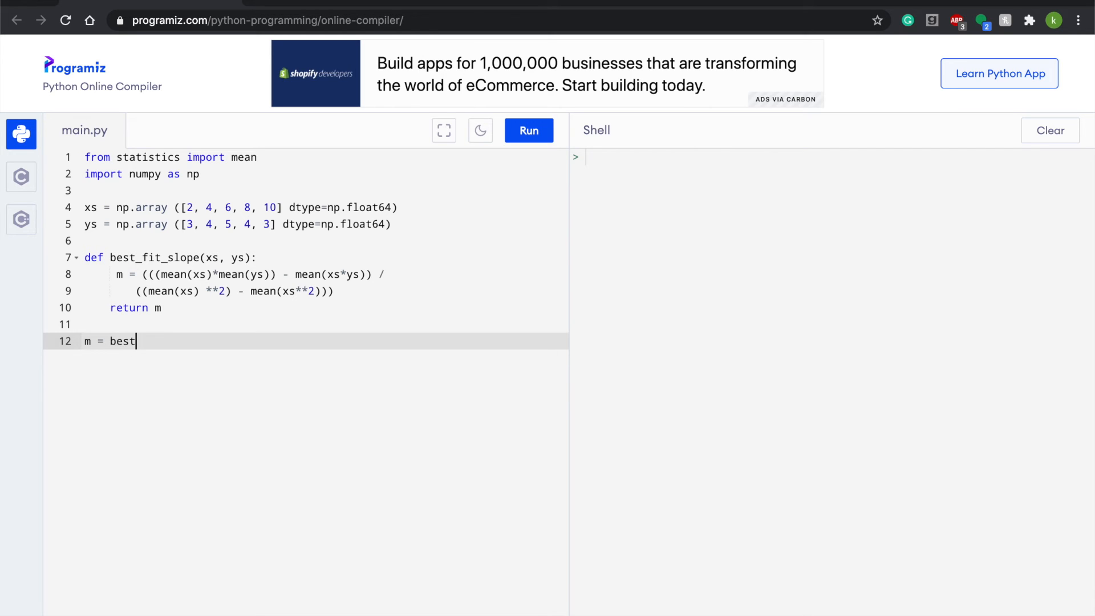
text(_)
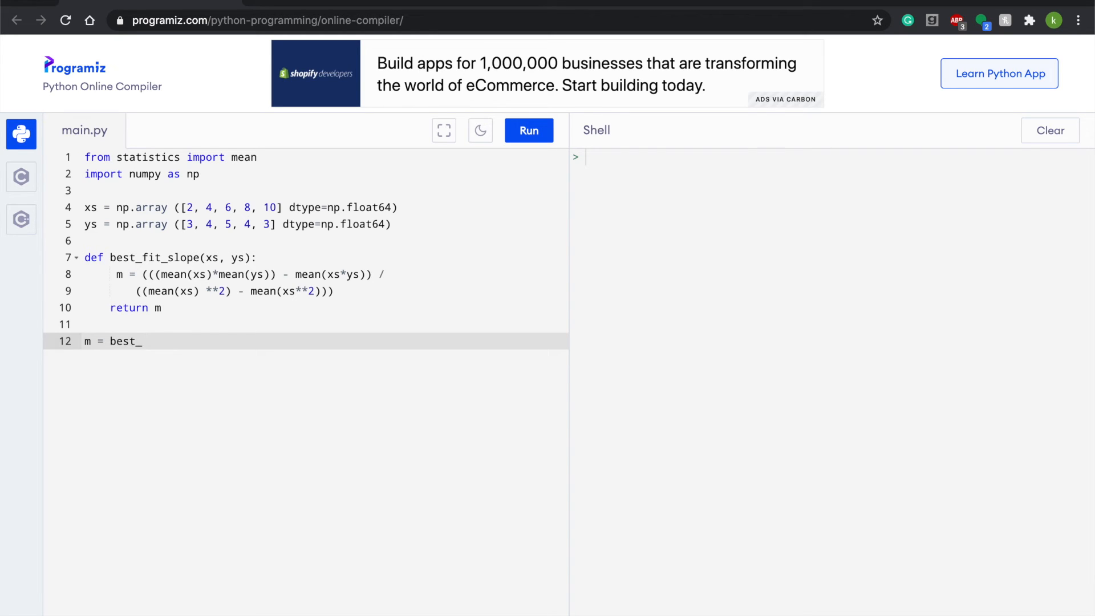
text(fit_)
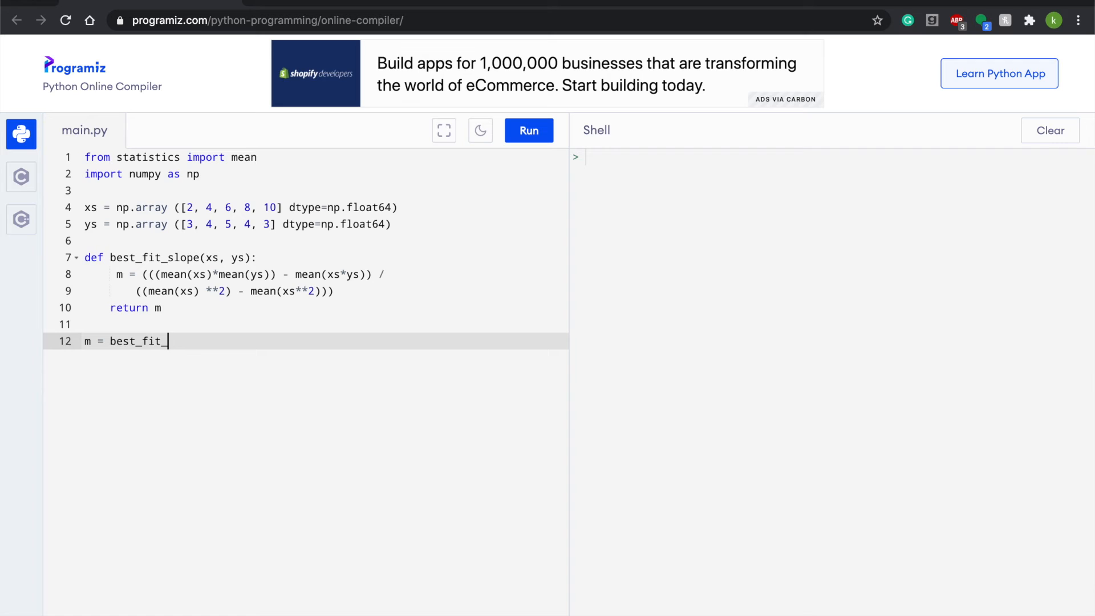
text(slope()
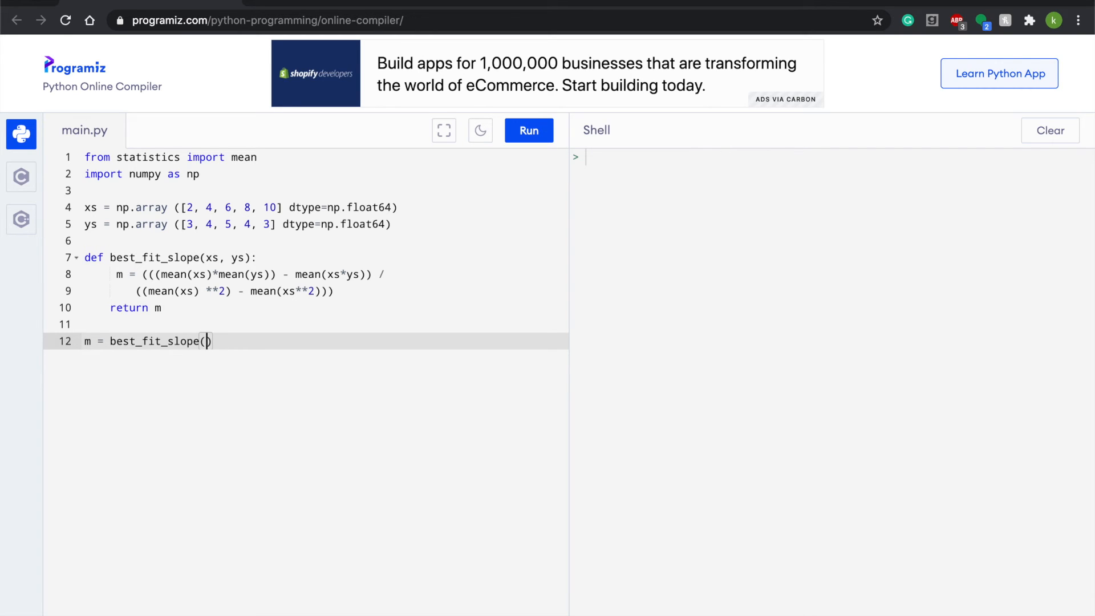
text(xs,)
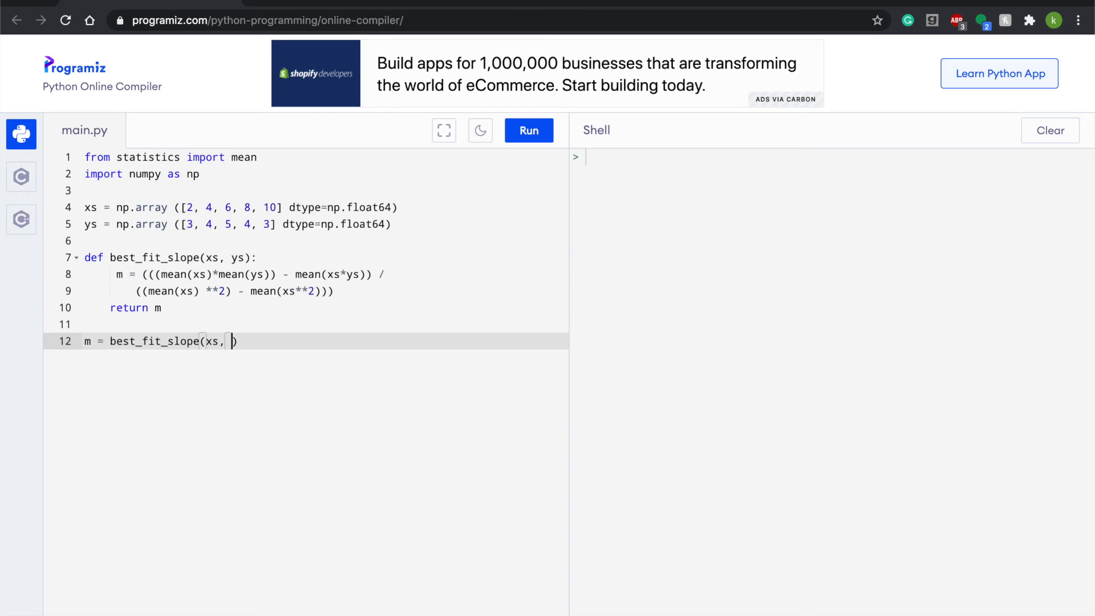
text(ys)
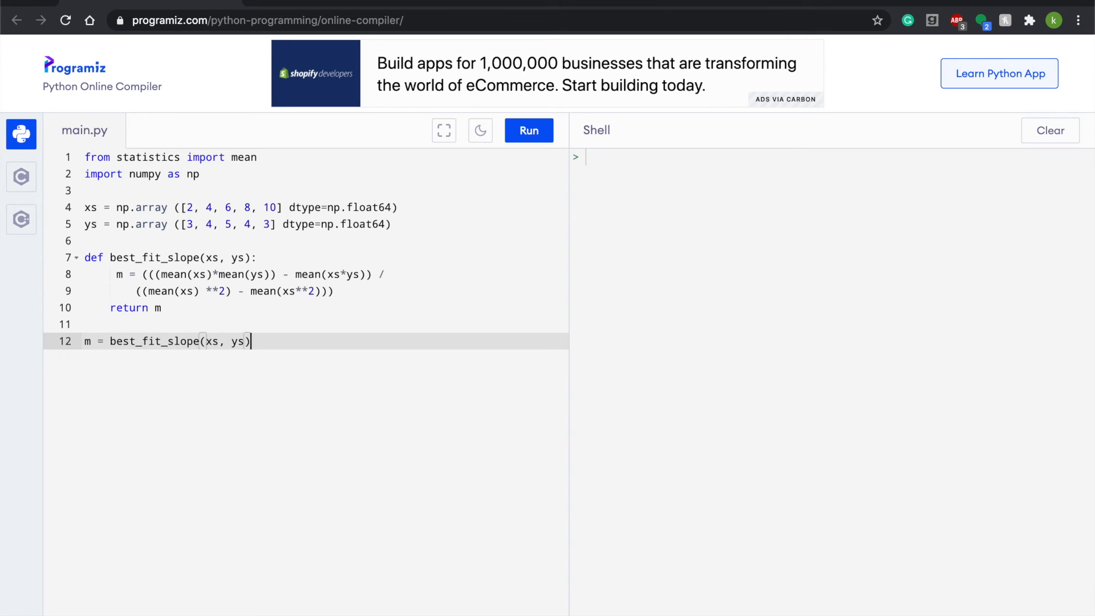
text(pr)
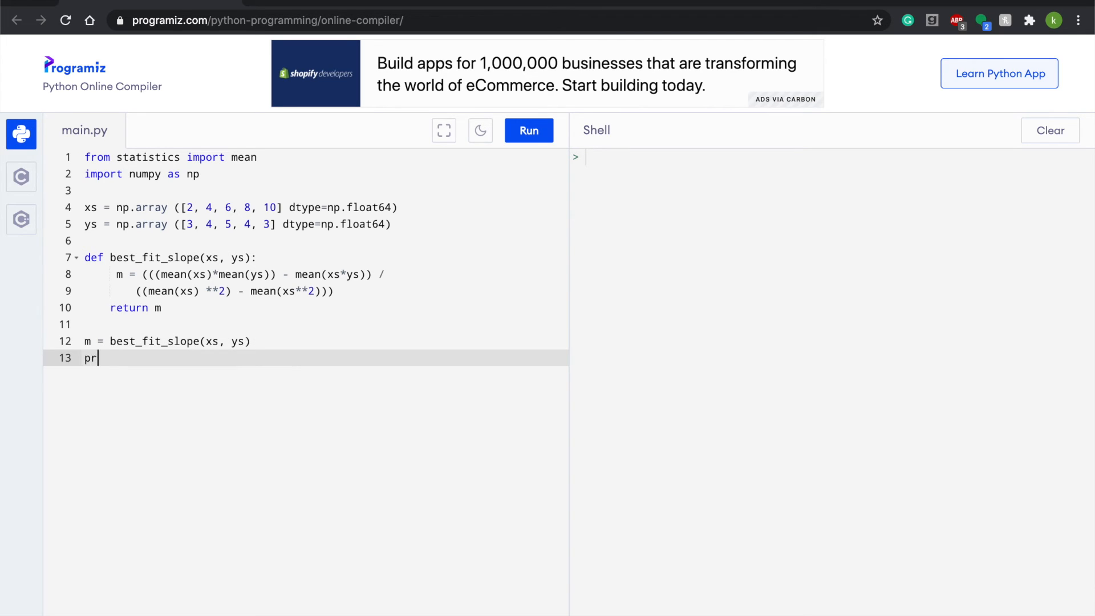
text(int(m))
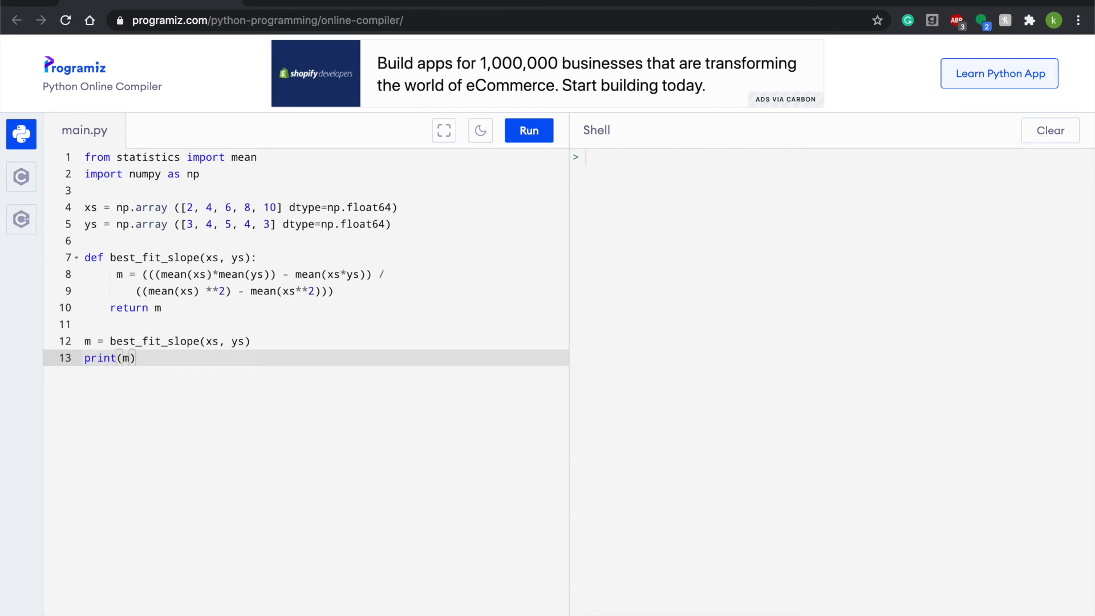
Run the script, which raises a SyntaxError on line 4
click(529, 131)
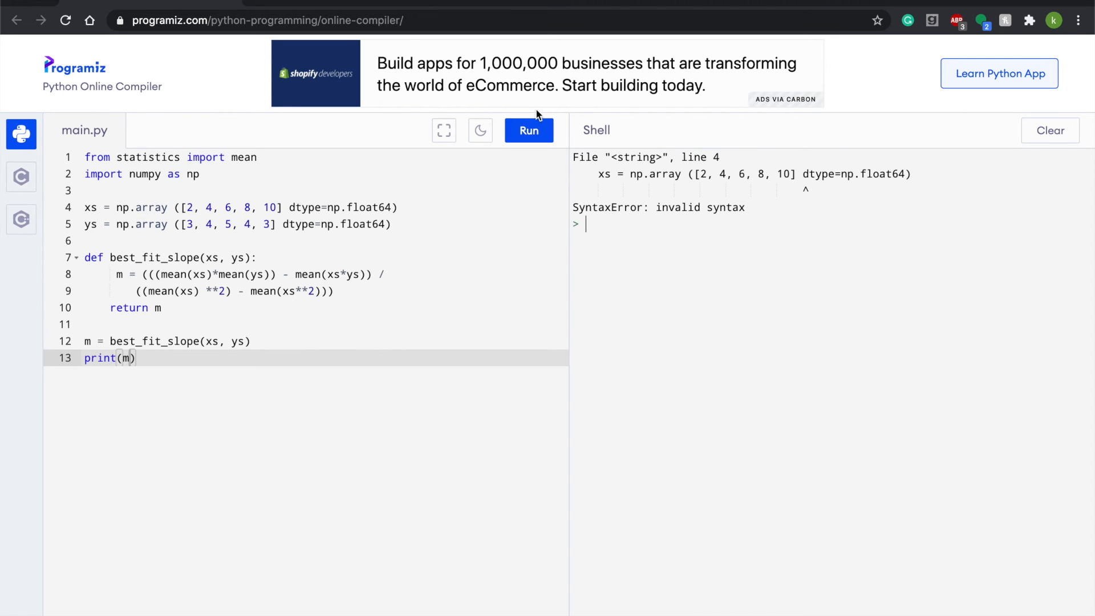
mouse_move(571, 102)
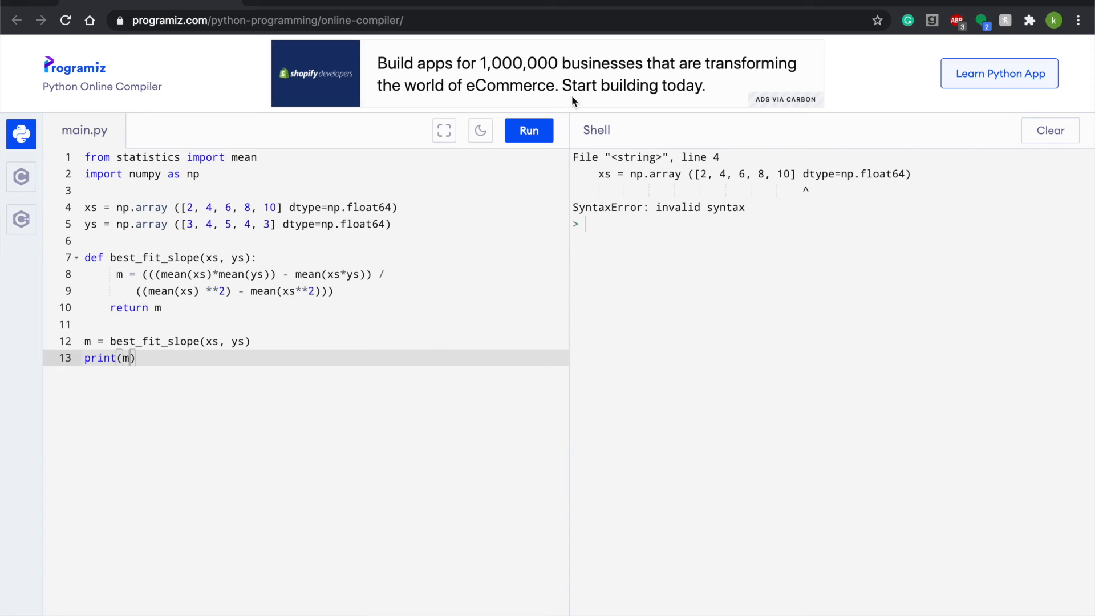
mouse_move(799, 186)
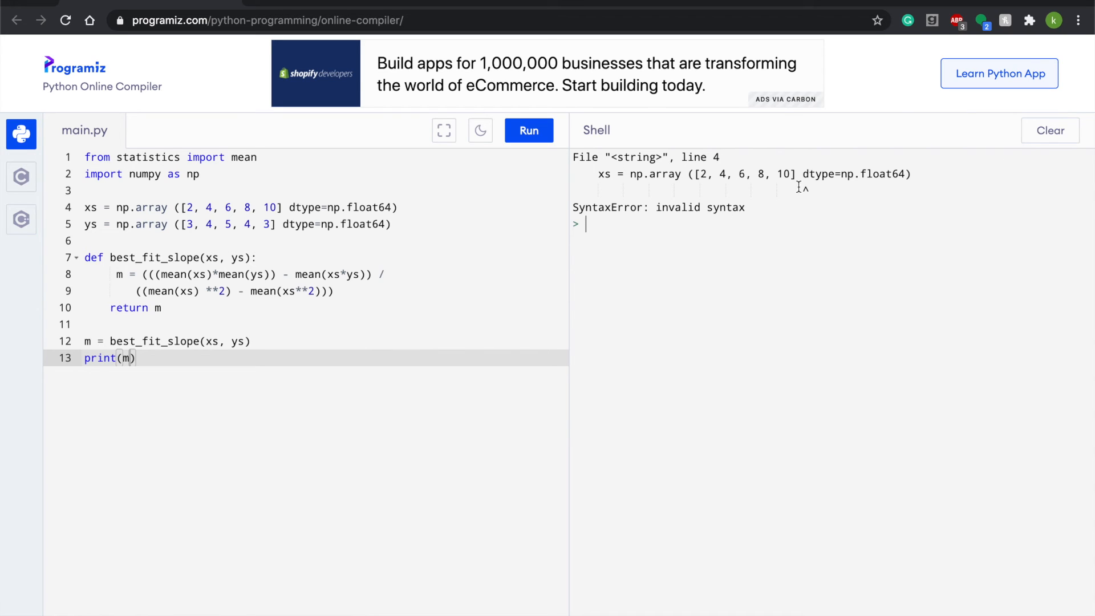
mouse_move(711, 610)
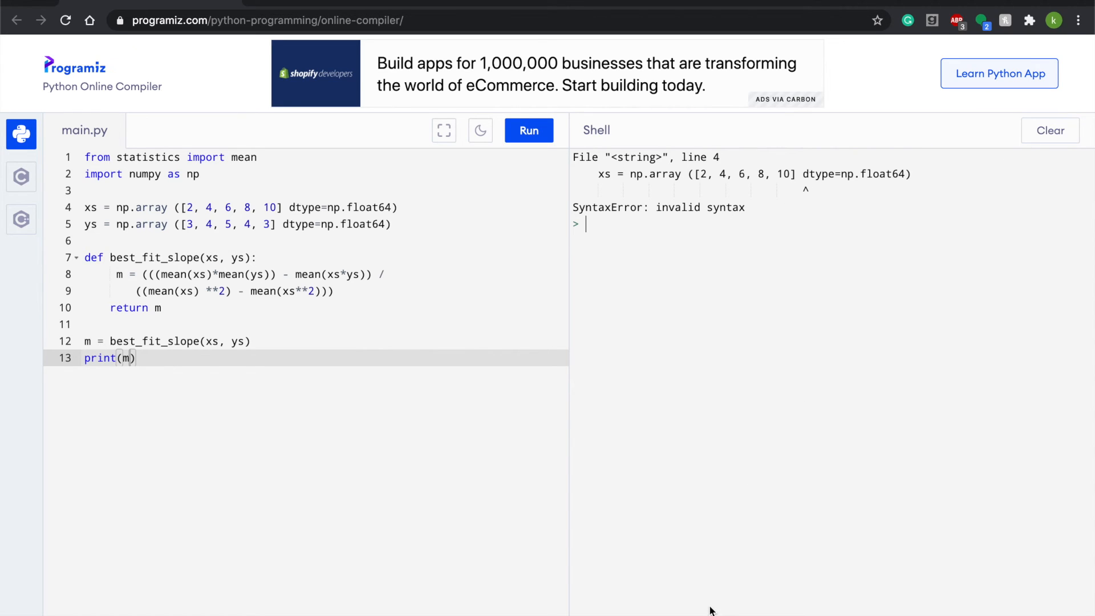
mouse_move(420, 421)
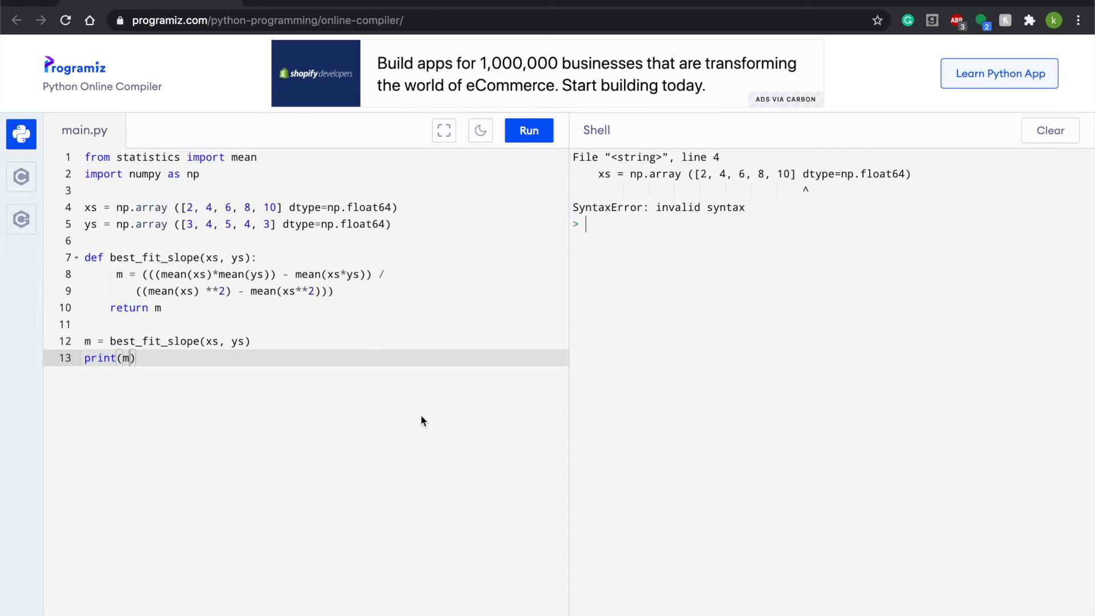
mouse_move(826, 184)
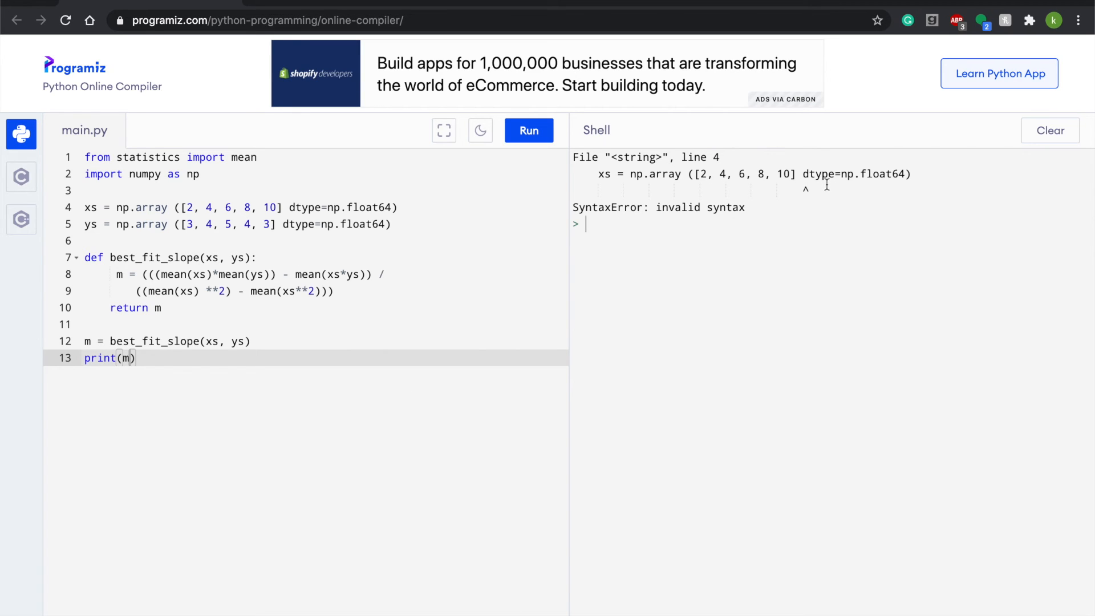
mouse_move(797, 295)
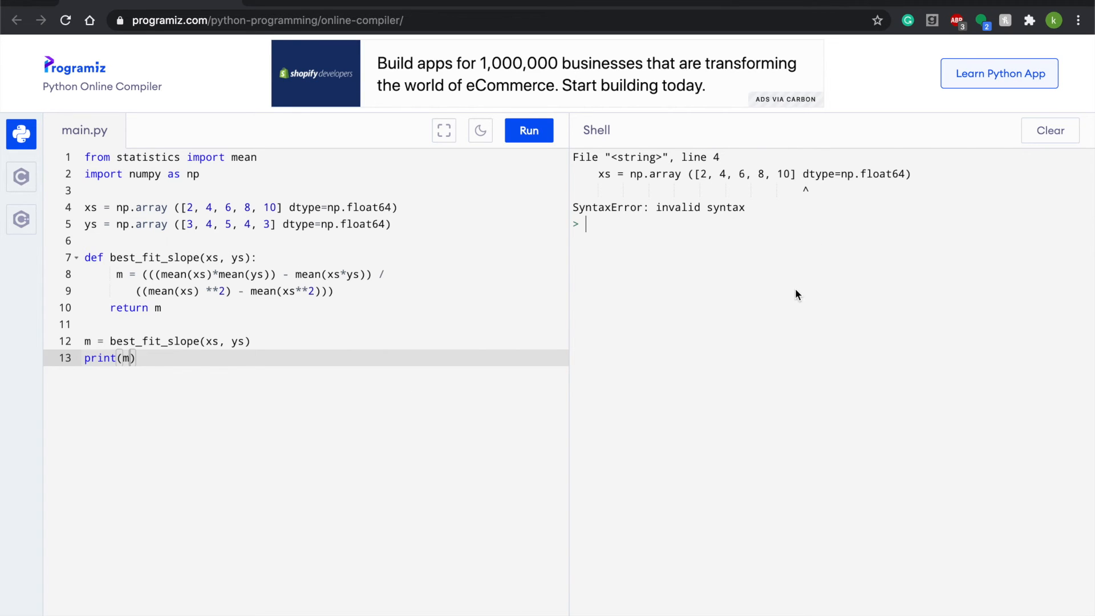
mouse_move(564, 236)
text(,)
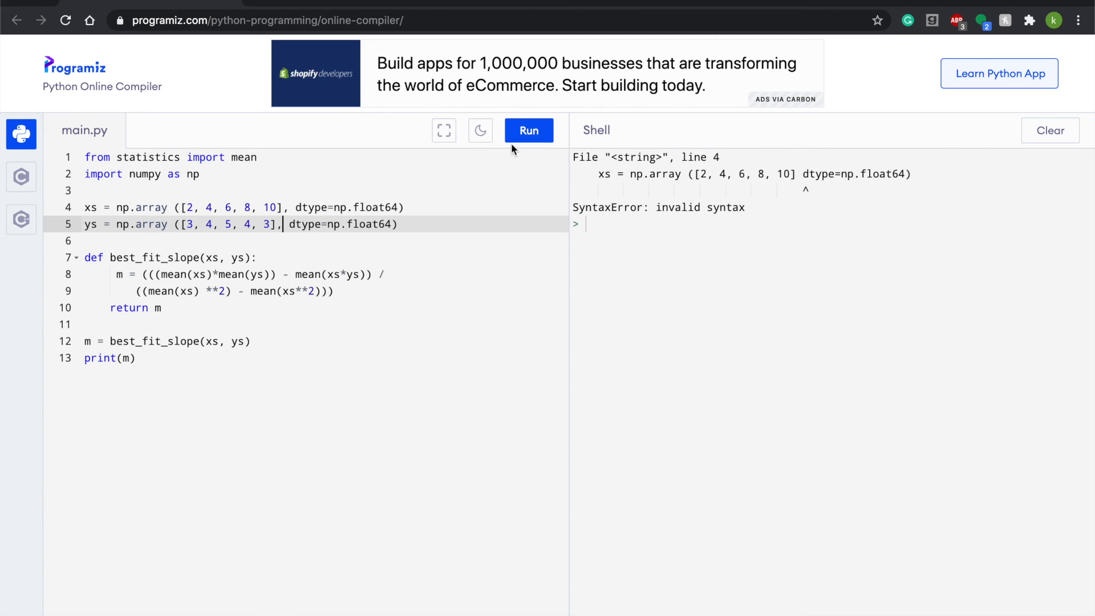
Rerun after the comma fix, then correct the slope formula lines' indentation
click(529, 130)
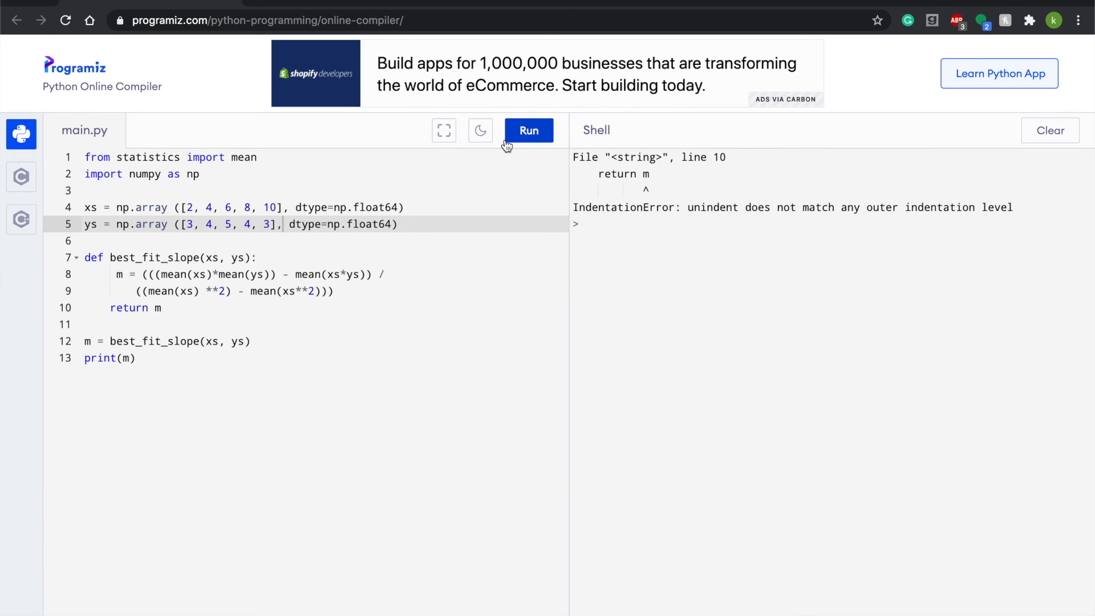
mouse_move(500, 146)
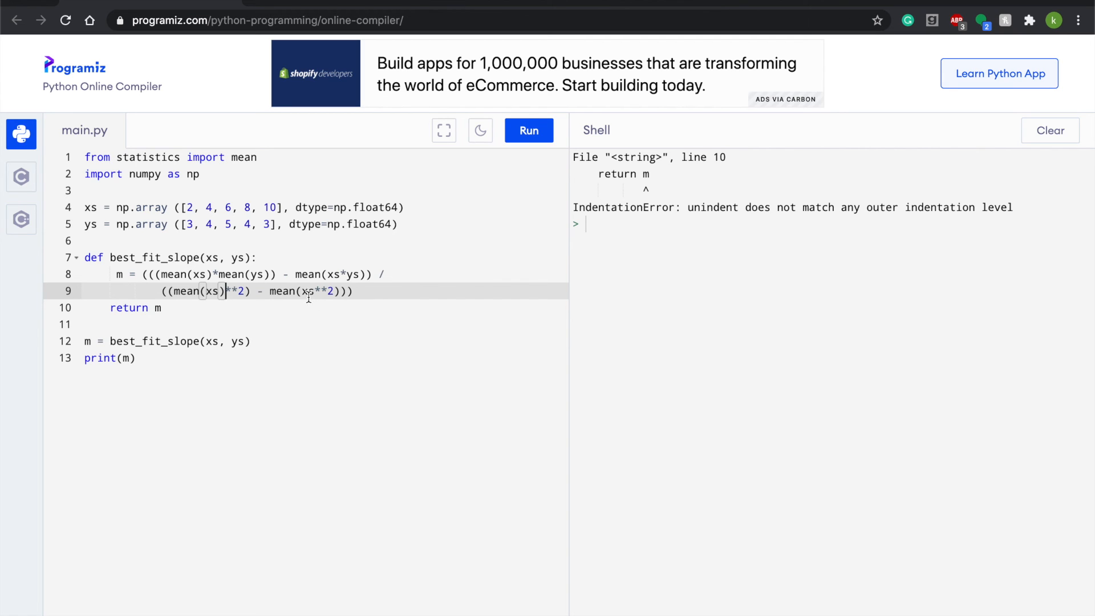
mouse_move(296, 291)
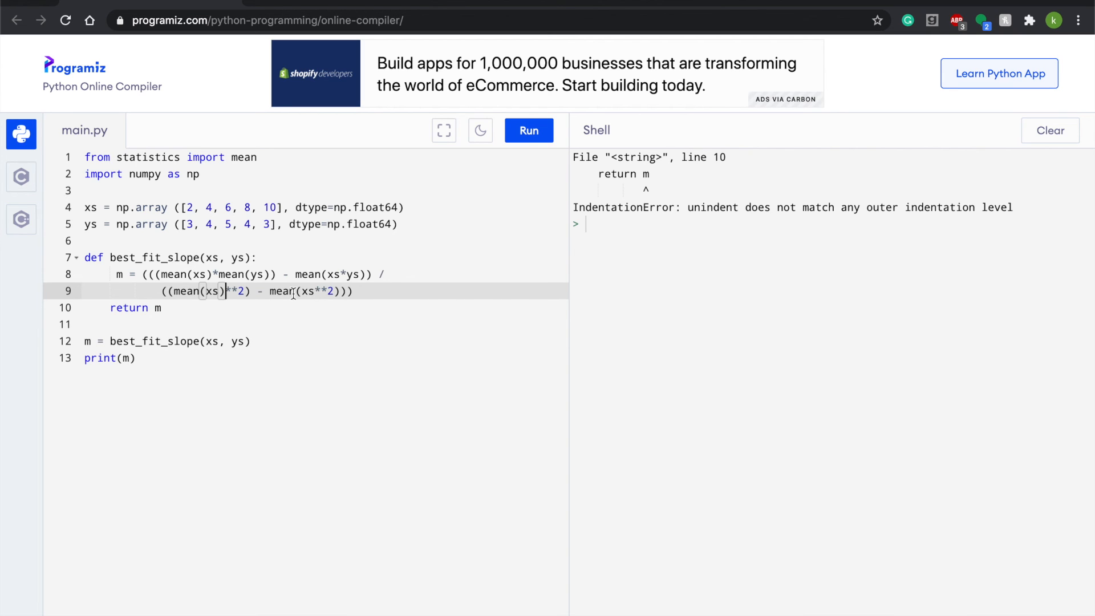
mouse_move(170, 308)
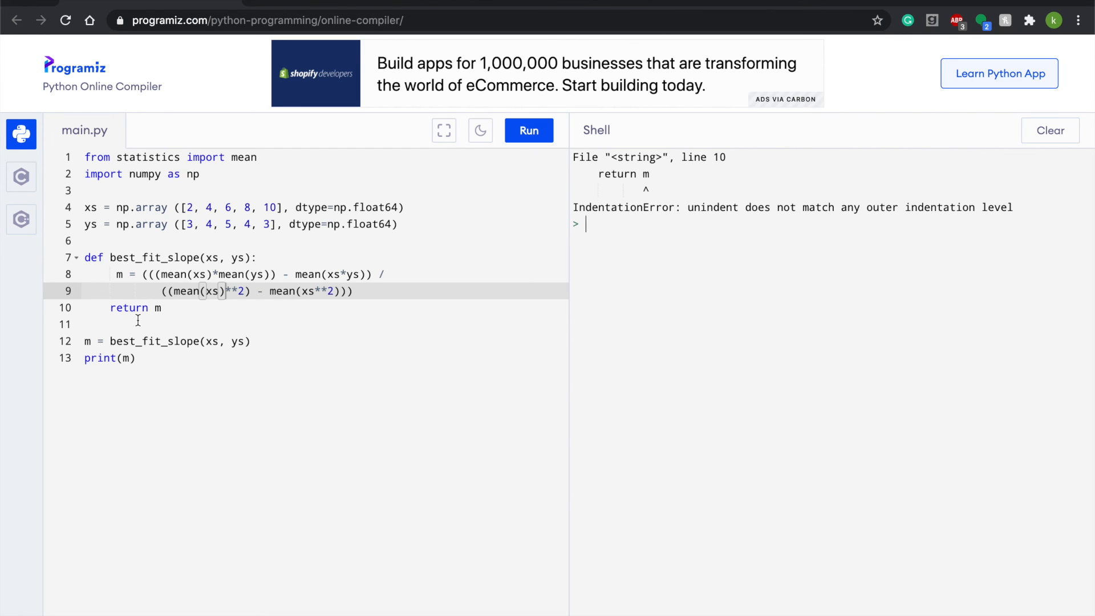
click(124, 274)
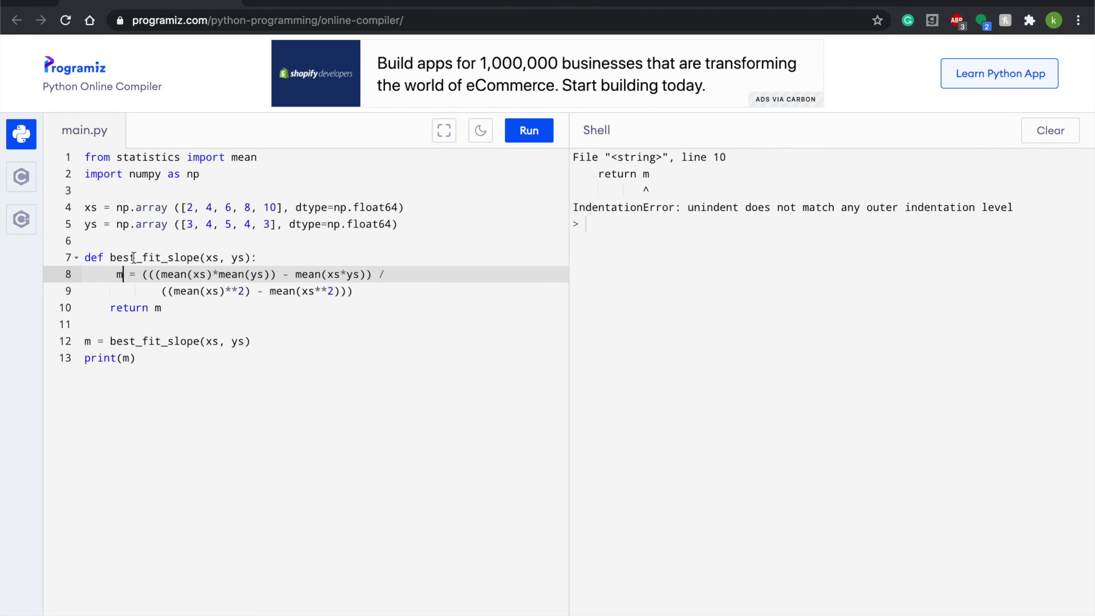
mouse_move(194, 274)
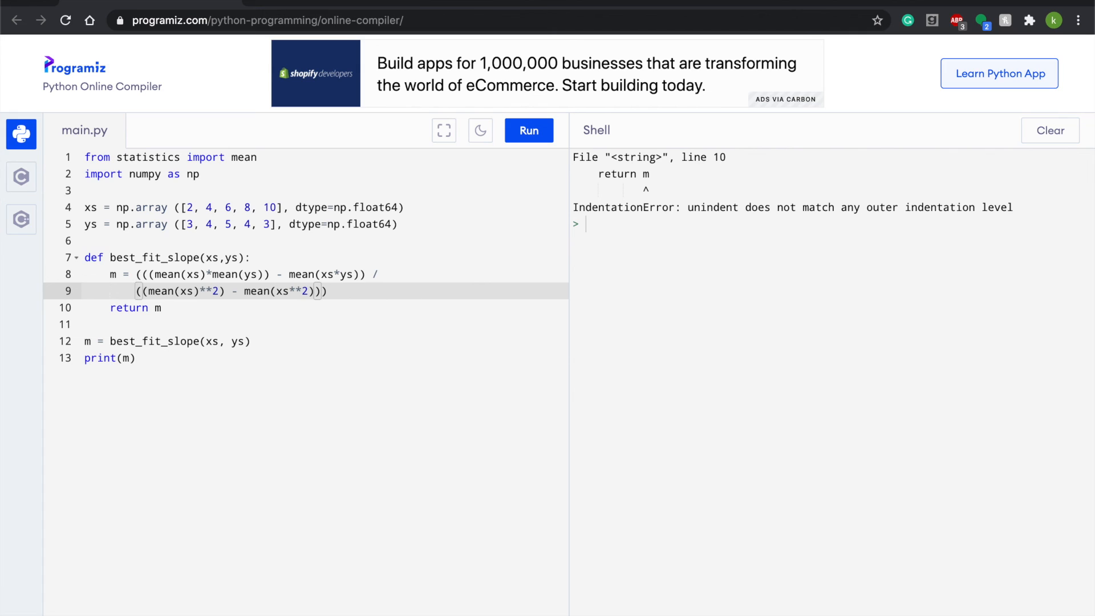
Run the corrected script until the Shell prints slope 4.440892098500626e-16
click(529, 131)
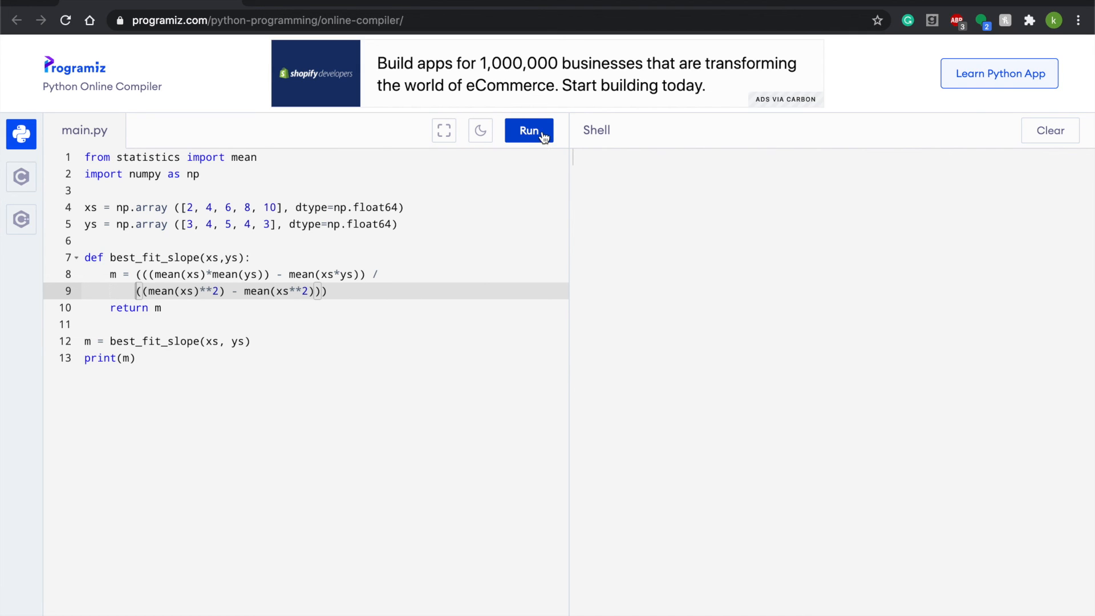
click(528, 130)
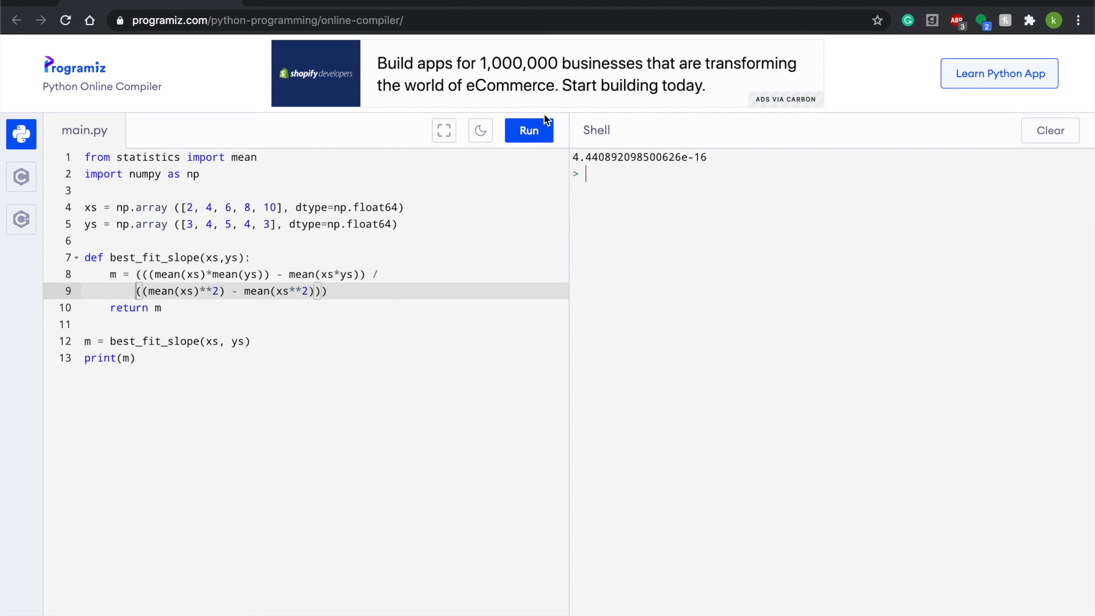
mouse_move(544, 122)
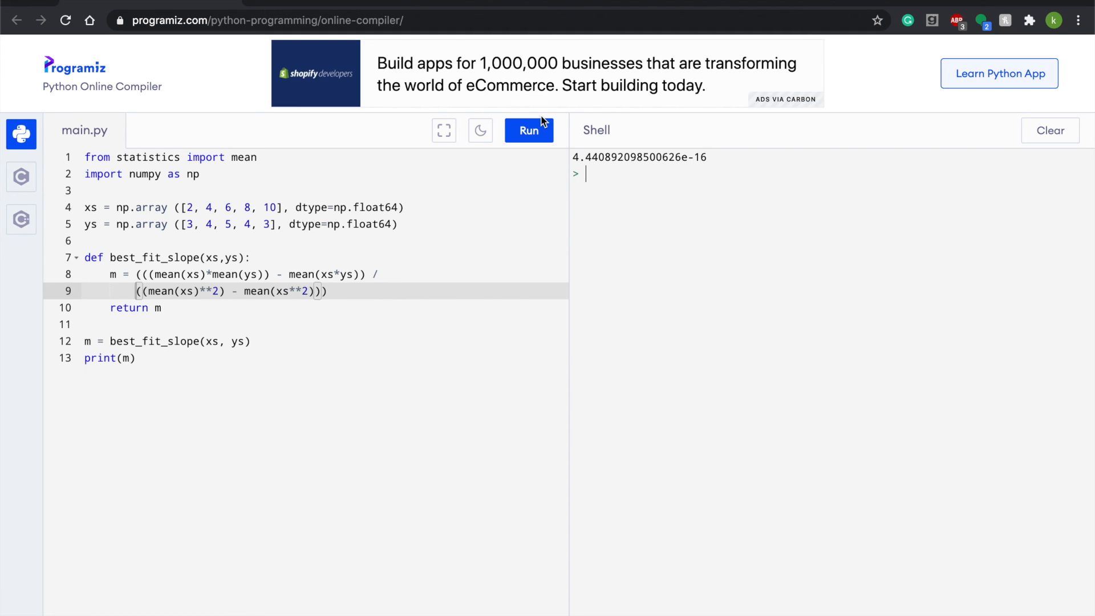
mouse_move(686, 38)
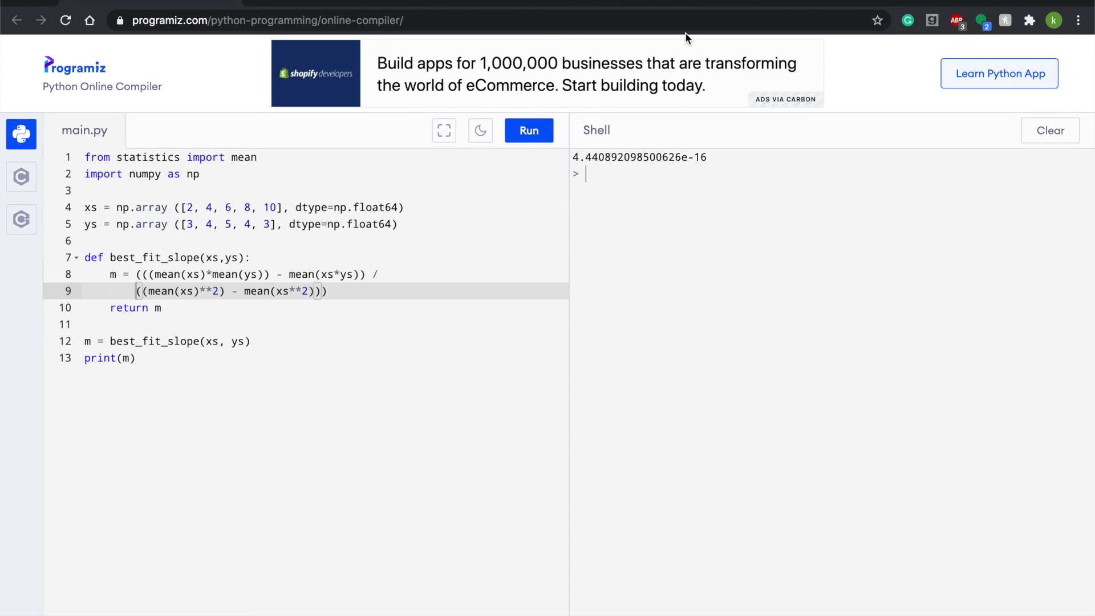